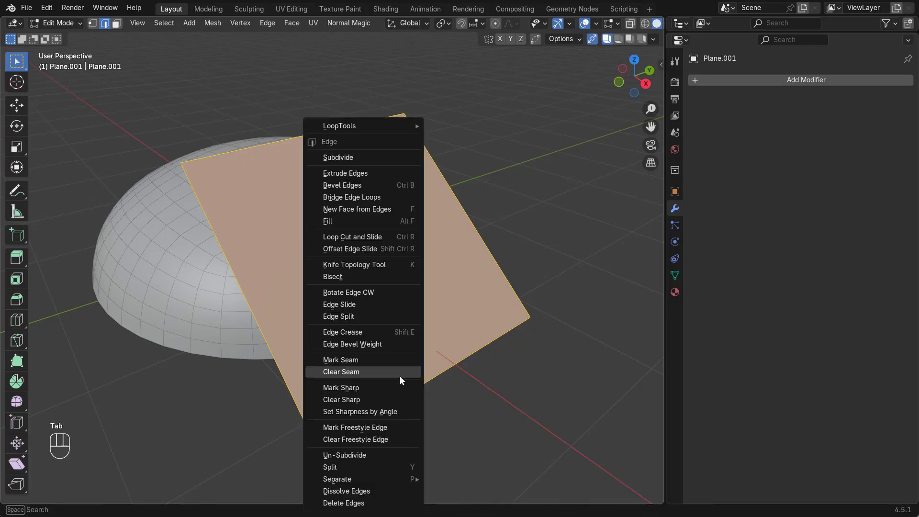
# Give the rounded, inset plane a Mark Sharp modifier found via search and place it on the dome
pyautogui.click(338, 156)
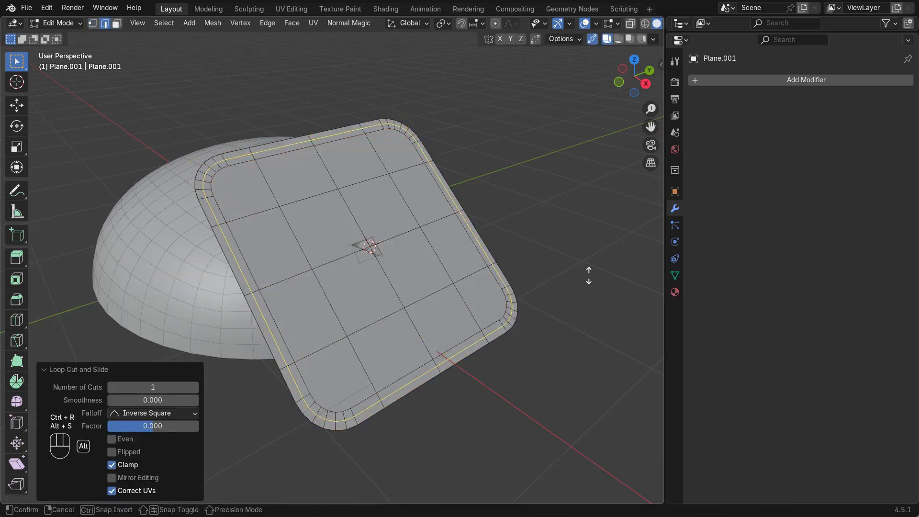
pyautogui.write('ma')
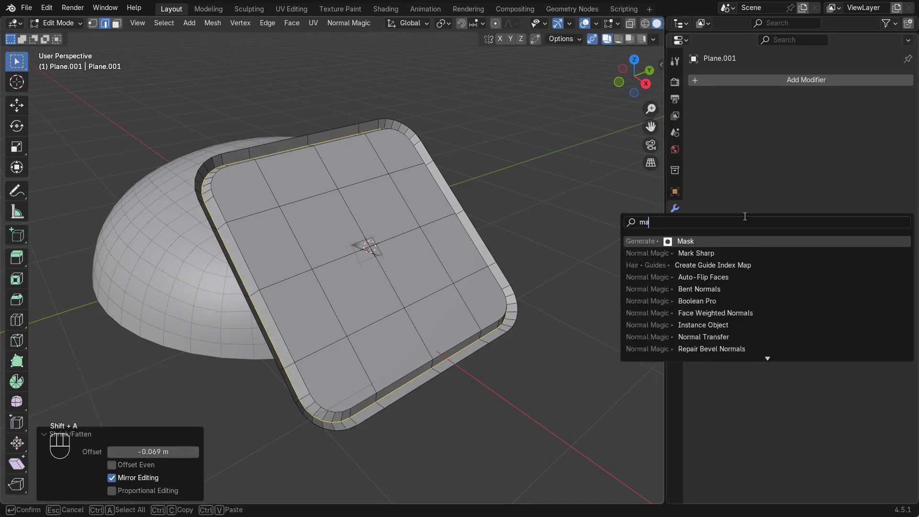
pyautogui.click(696, 253)
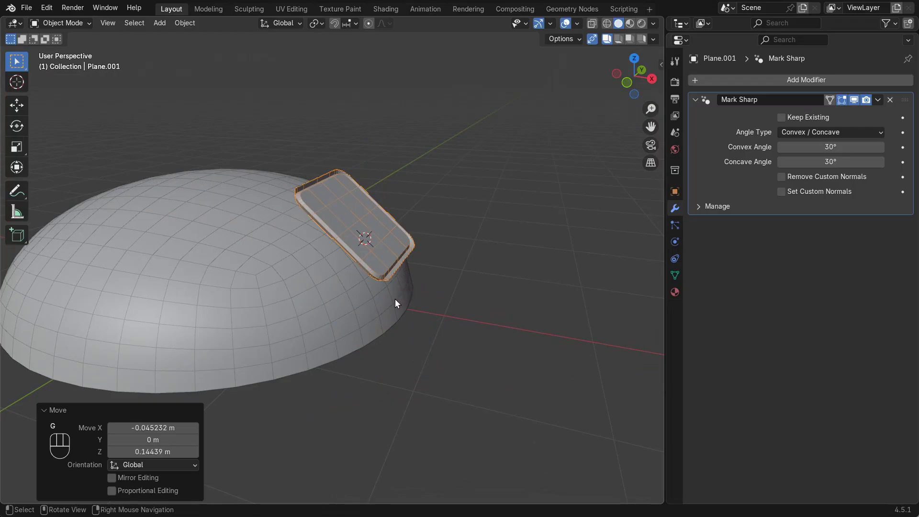
# Add a Surface Insert modifier to the dome with Plane.001 as its insert object
pyautogui.click(805, 79)
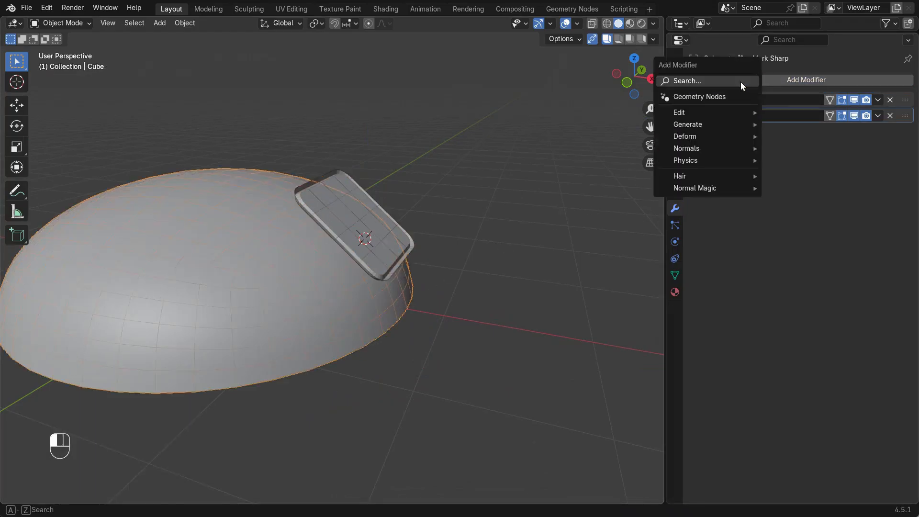
pyautogui.write('suin')
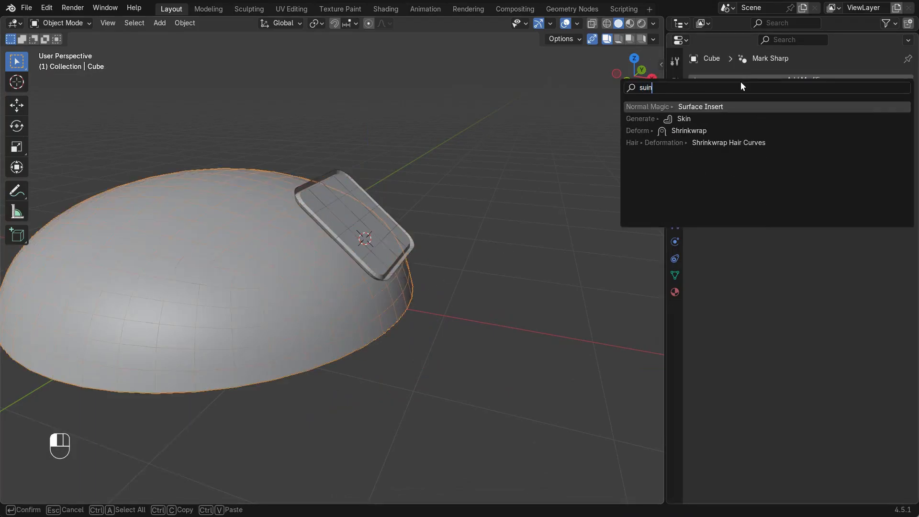
pyautogui.click(699, 106)
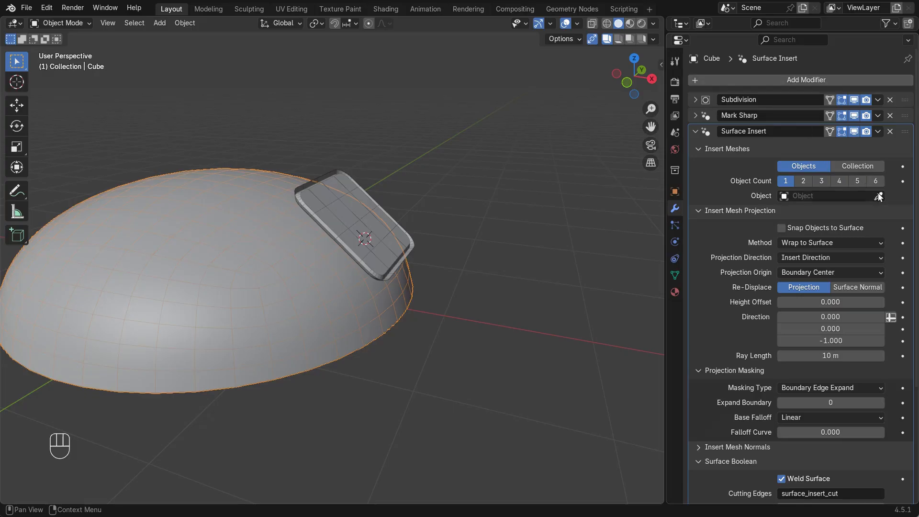
pyautogui.click(829, 196)
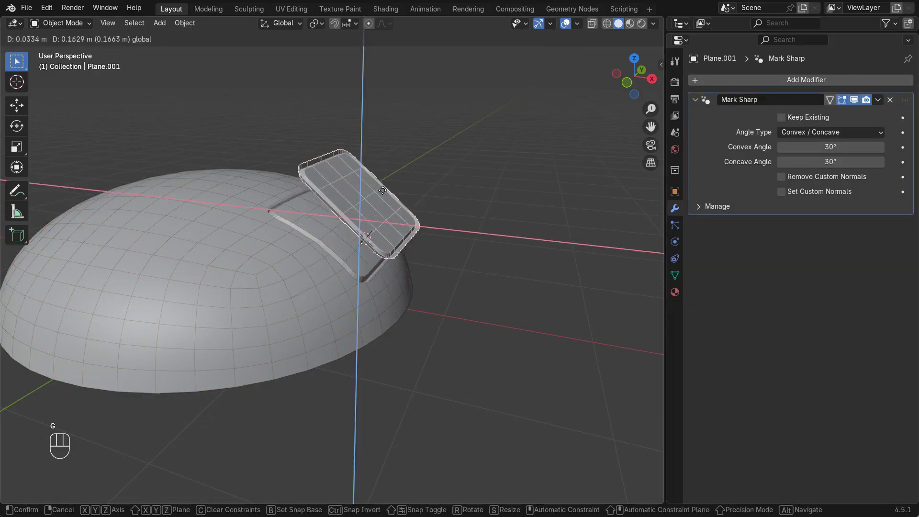
# Move the panel around the dome to watch the inserted recess follow it
pyautogui.moveTo(383, 190); pyautogui.dragTo(442, 146)
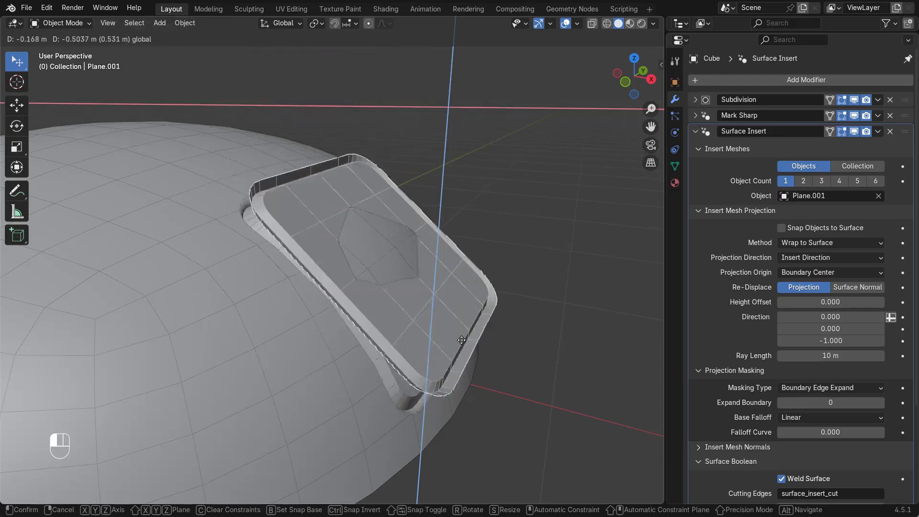
pyautogui.moveTo(461, 340); pyautogui.dragTo(594, 294)
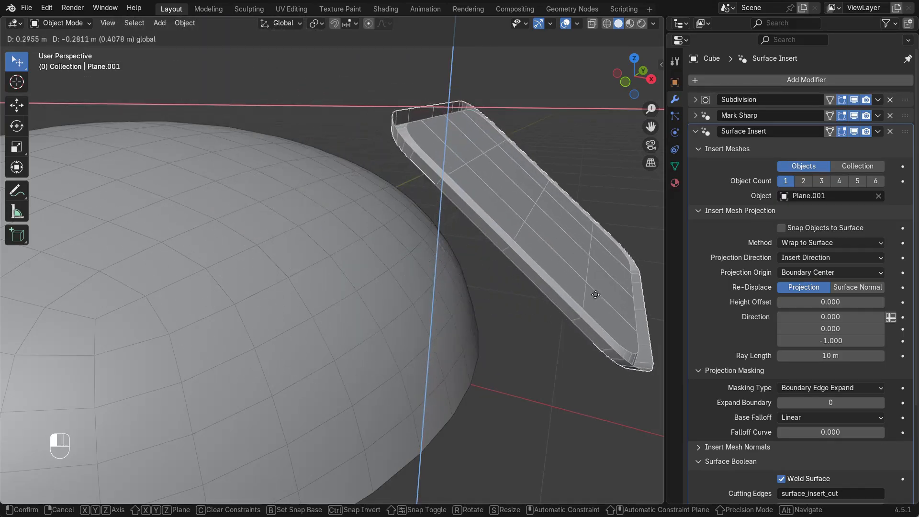
pyautogui.moveTo(594, 294); pyautogui.dragTo(482, 199)
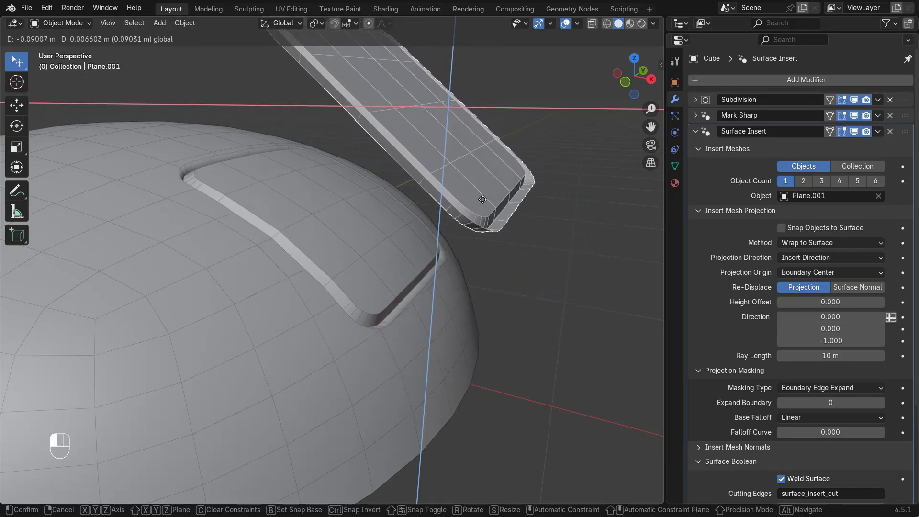
# Try the Blend with Surface method while repositioning the panel, then return to Wrap to Surface
pyautogui.click(828, 242)
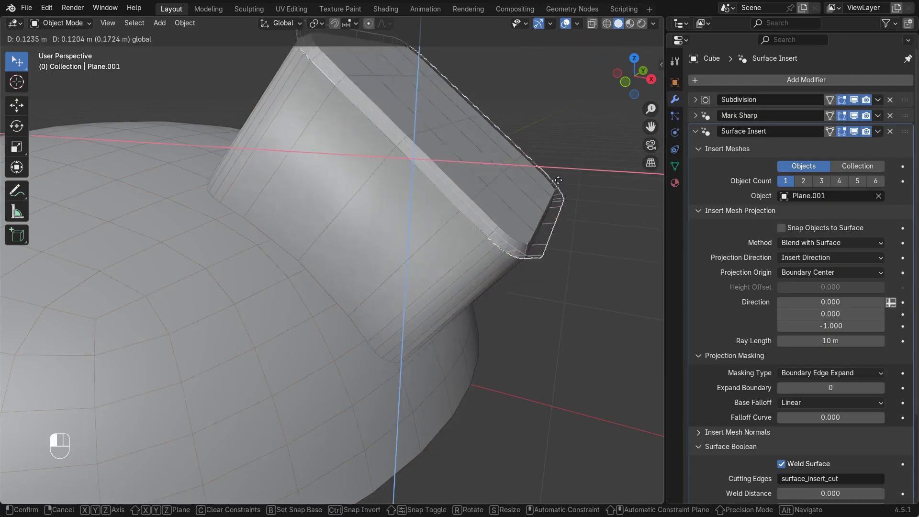
pyautogui.moveTo(556, 180); pyautogui.dragTo(521, 249)
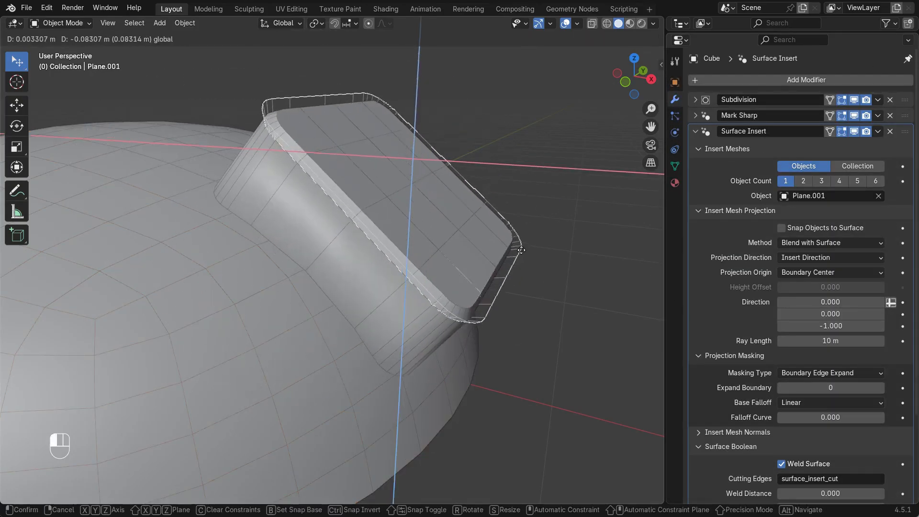
pyautogui.click(782, 227)
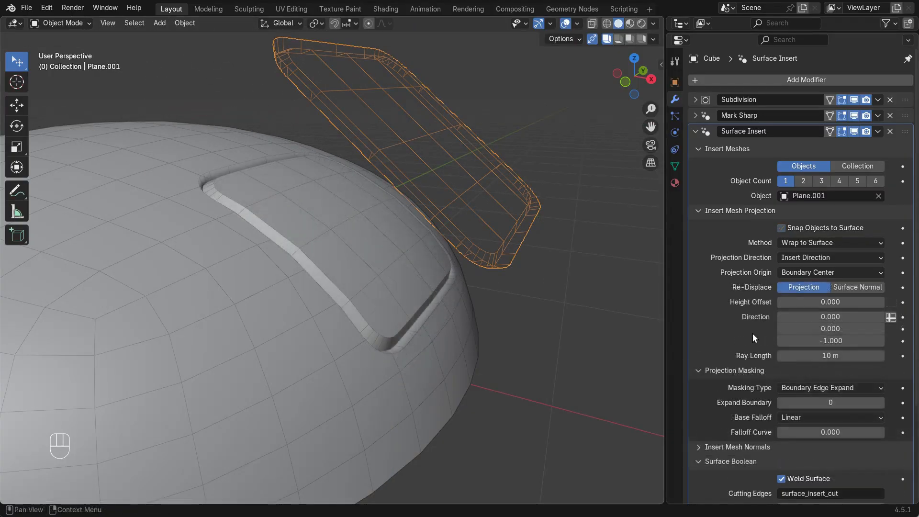
# Set the Surface Insert height offset to -0.240 so the panel rises off the dome
pyautogui.moveTo(829, 301); pyautogui.dragTo(855, 301)
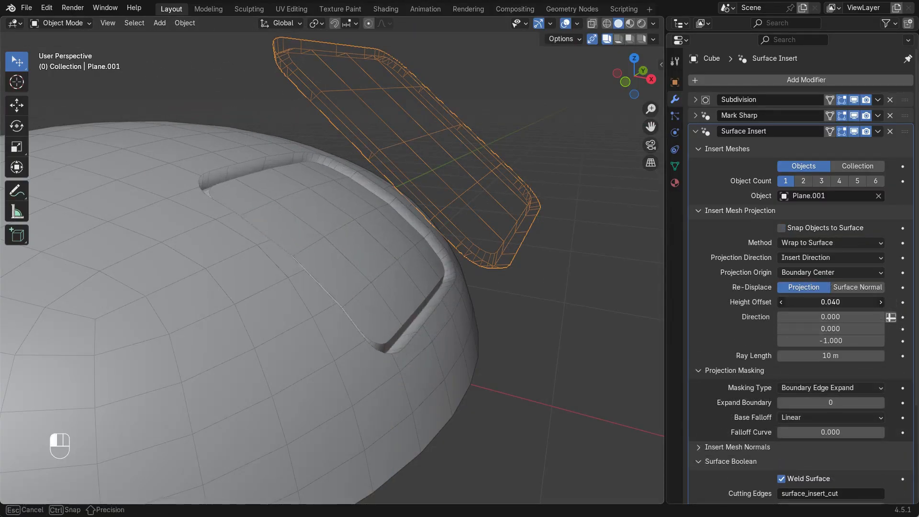
pyautogui.moveTo(820, 301); pyautogui.dragTo(849, 302)
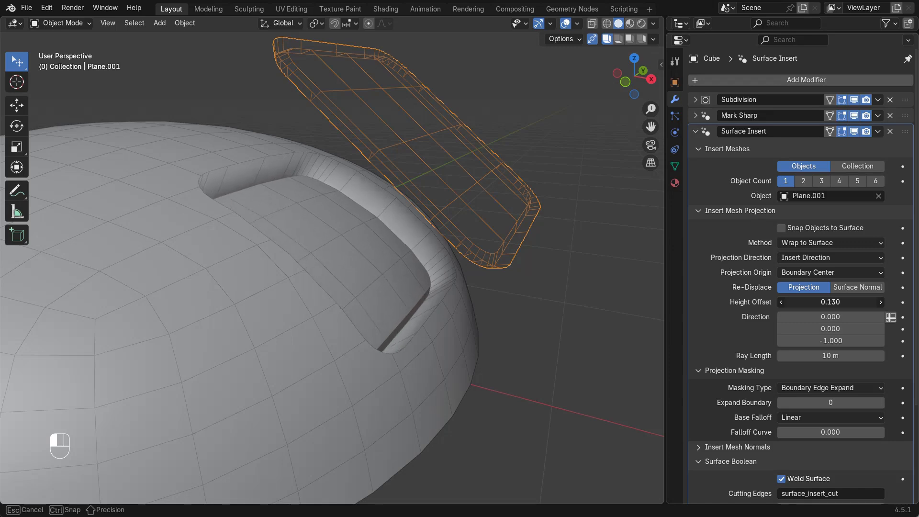
pyautogui.moveTo(830, 301); pyautogui.dragTo(797, 302)
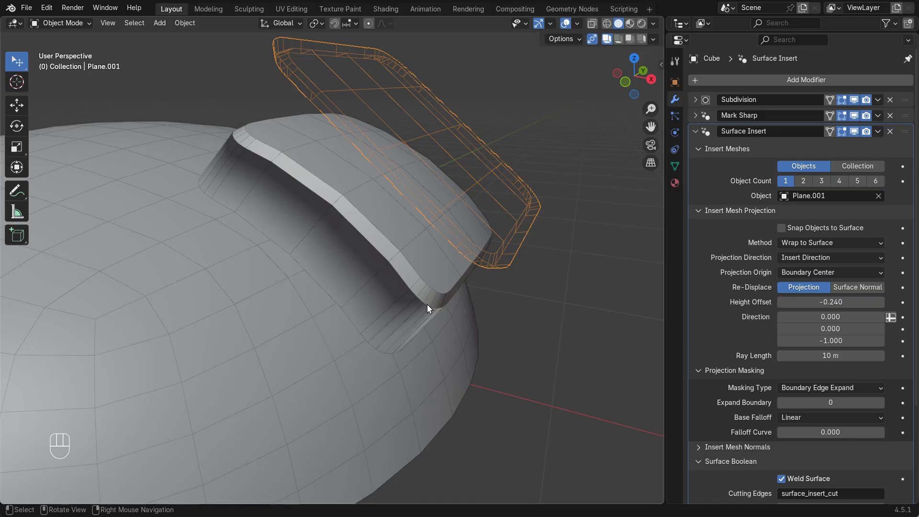
# Enable Recalculate Blend Normals with a New Mask and set the method to Blend with Surface
pyautogui.click(699, 447)
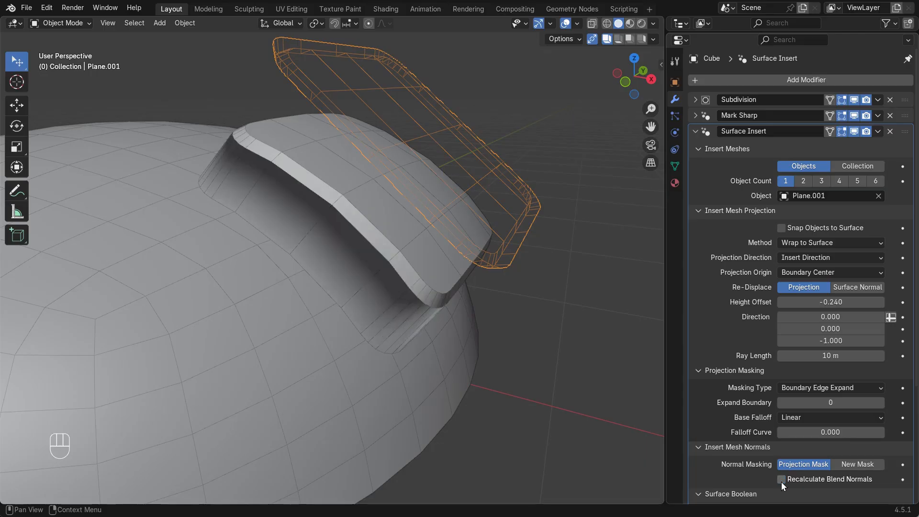
pyautogui.click(780, 480)
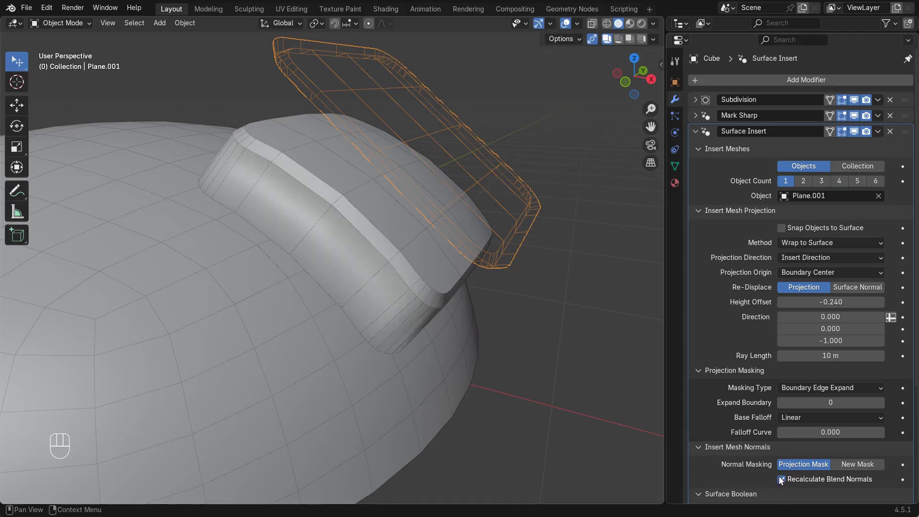
pyautogui.click(781, 478)
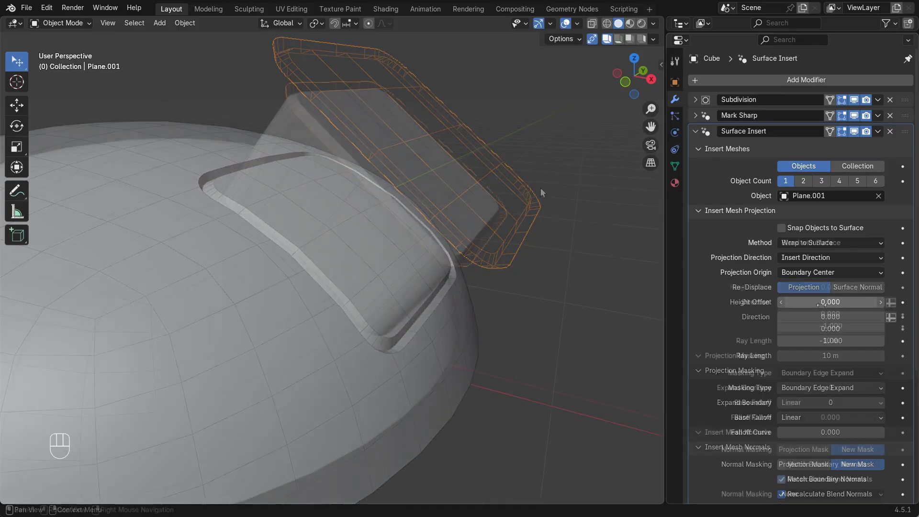
pyautogui.click(828, 243)
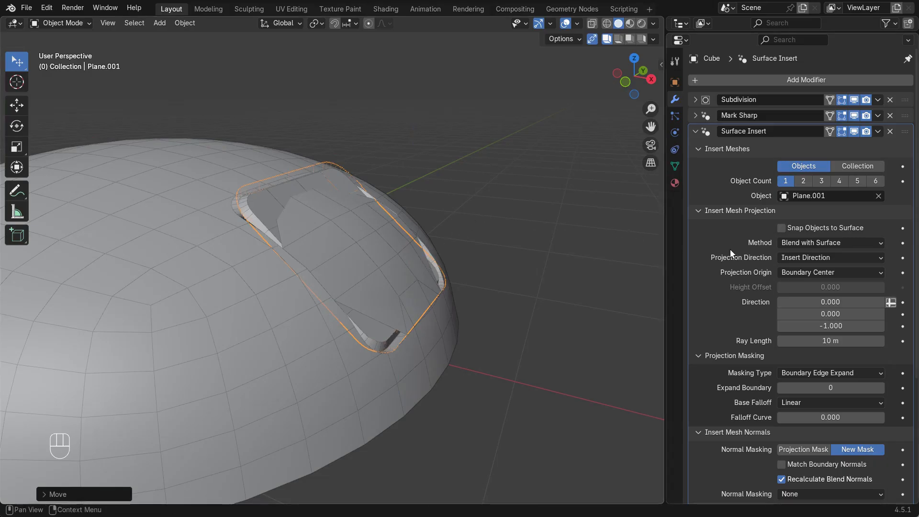
# Show the boolean cutter geometry in the Surface Insert debug view
pyautogui.scroll(-3)
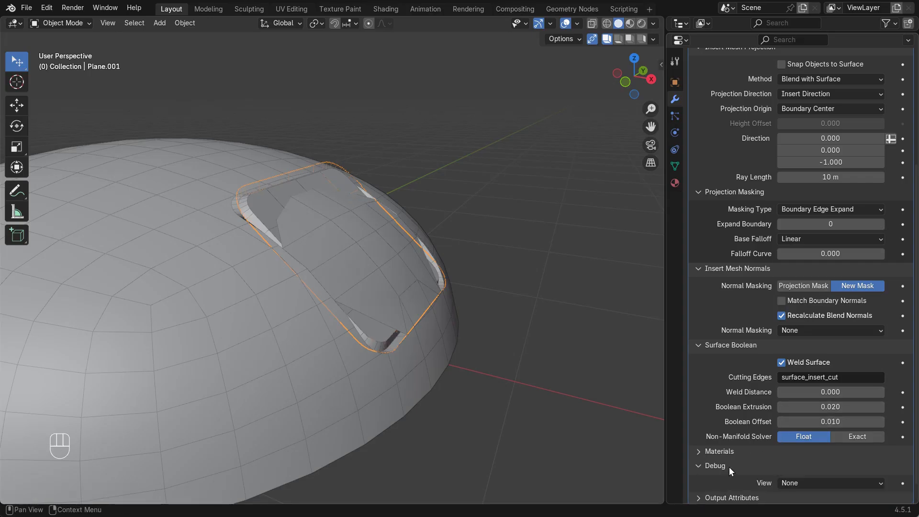
pyautogui.click(829, 482)
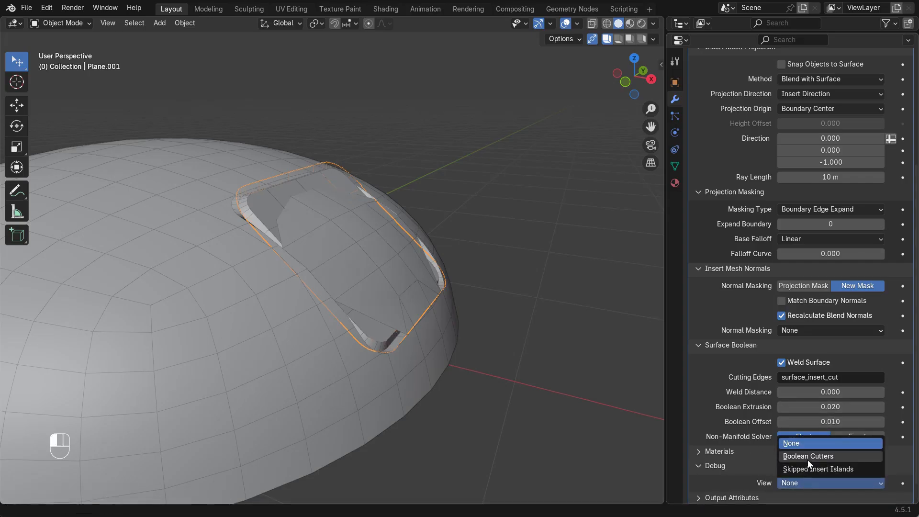
pyautogui.click(808, 455)
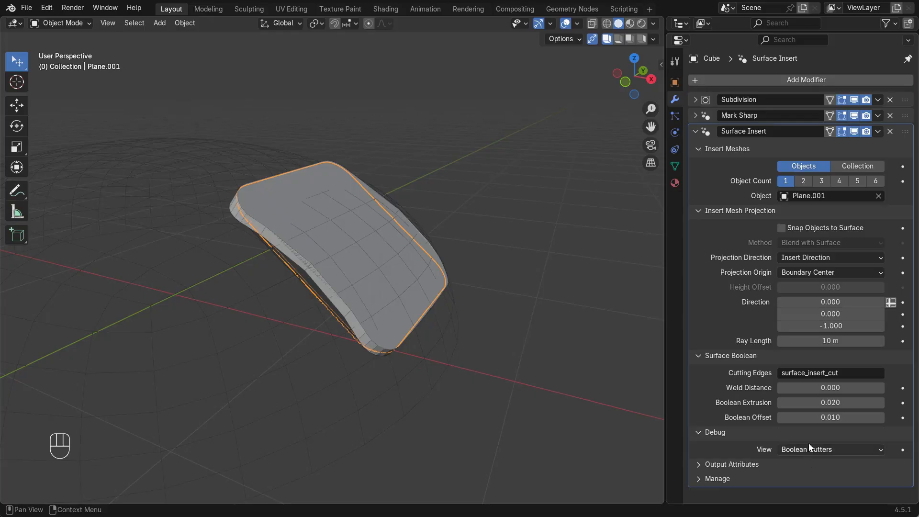
pyautogui.moveTo(387, 267)
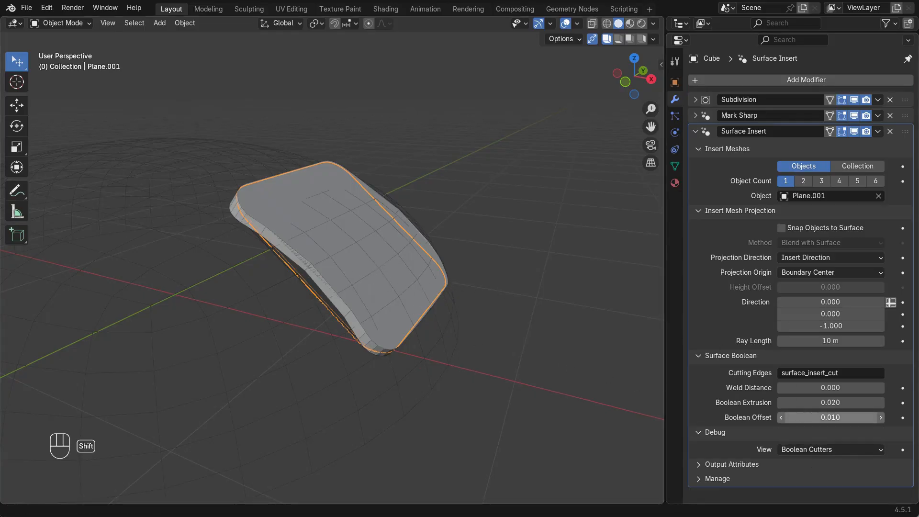
# Adjust the boolean offset and lower Boolean Extrusion to about 0.09, then start moving the insert
pyautogui.moveTo(829, 416); pyautogui.dragTo(866, 416)
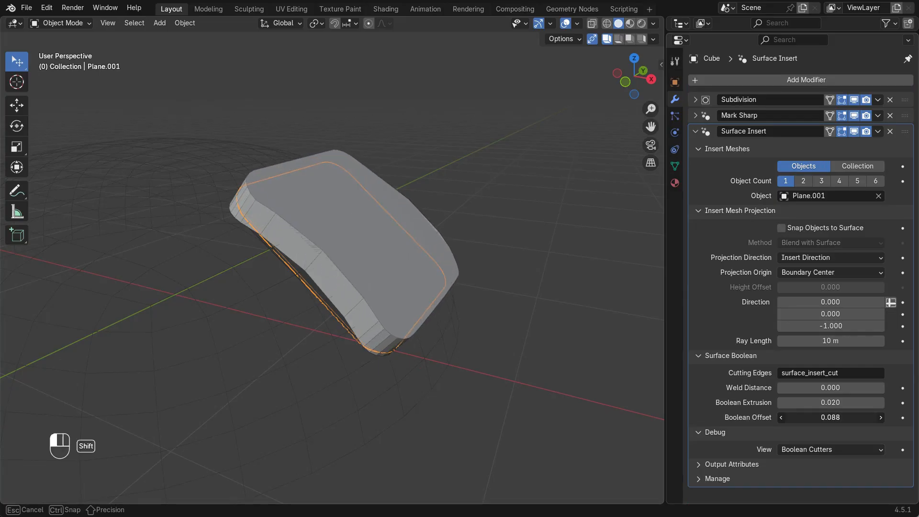
pyautogui.moveTo(820, 417); pyautogui.dragTo(832, 416)
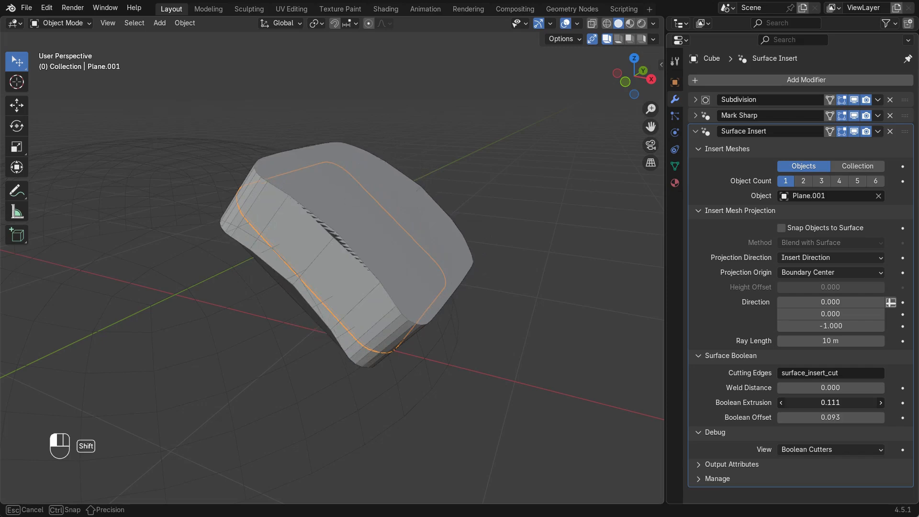
pyautogui.moveTo(850, 403); pyautogui.dragTo(826, 403)
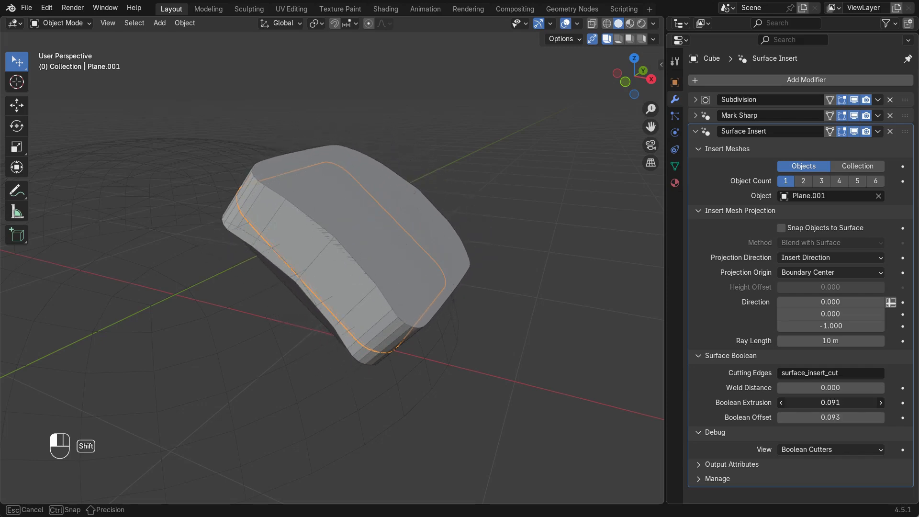
pyautogui.click(828, 449)
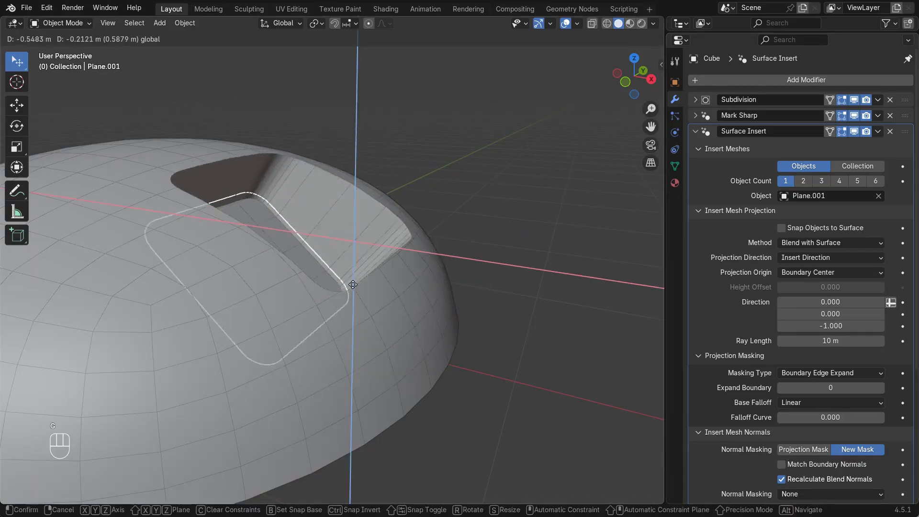
# Grid-fill and loop-cut the circle, then add a second Surface Insert on the Cube targeting Circle
pyautogui.click(353, 284)
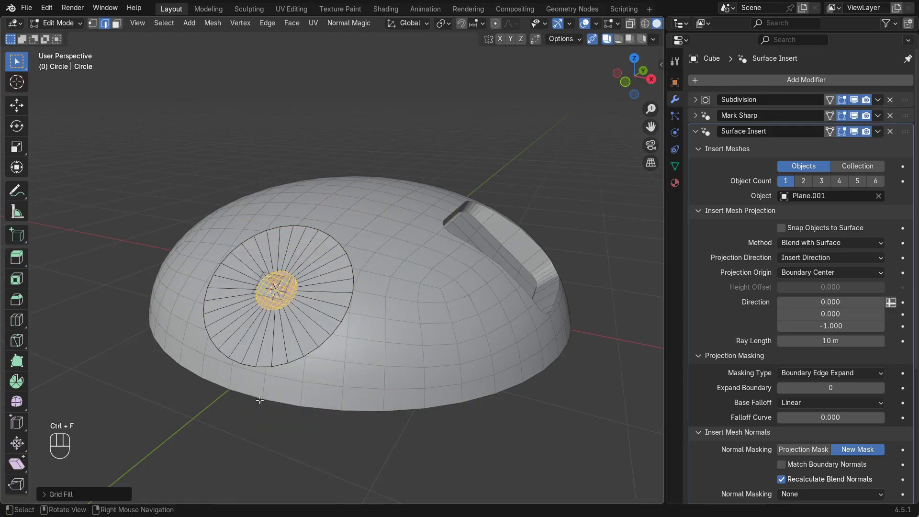
pyautogui.click(60, 494)
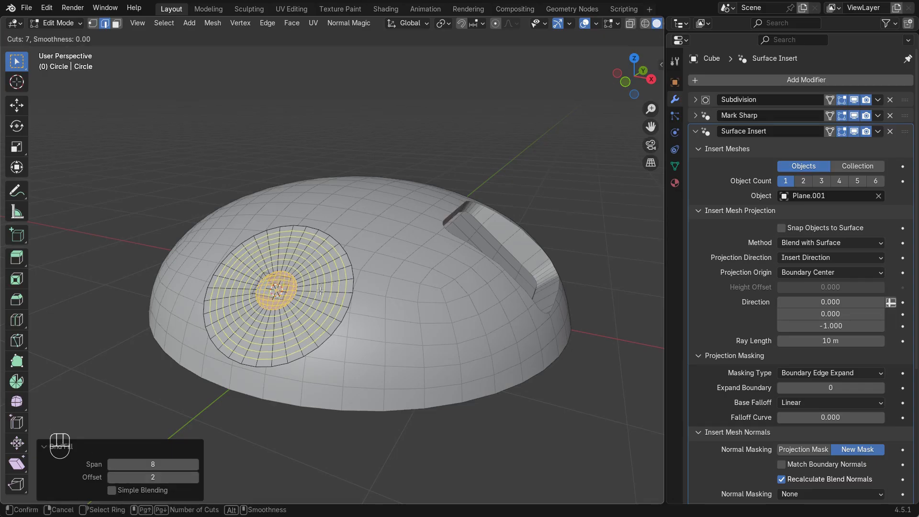
pyautogui.press('Tab')
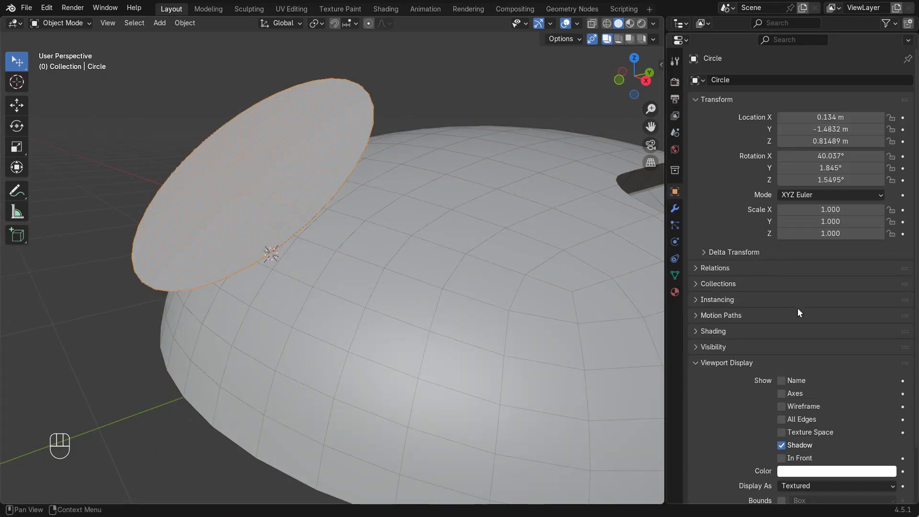
pyautogui.click(837, 486)
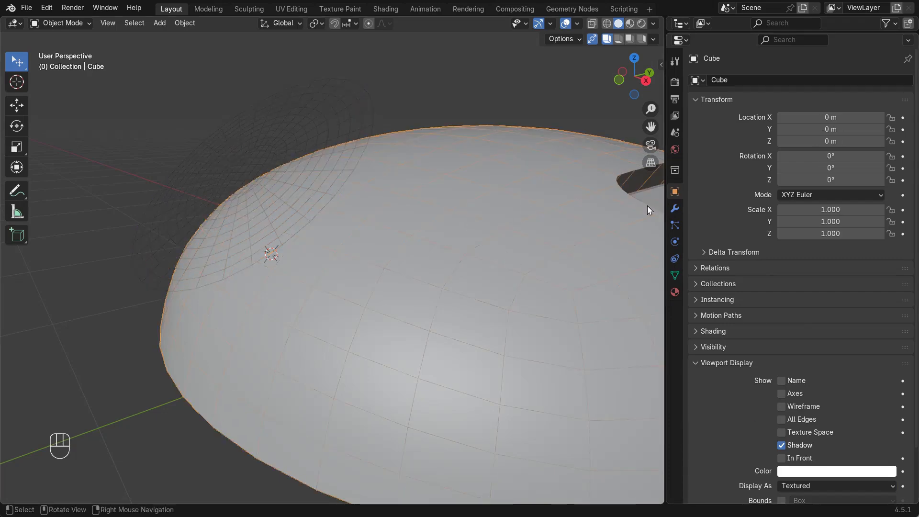
pyautogui.click(675, 208)
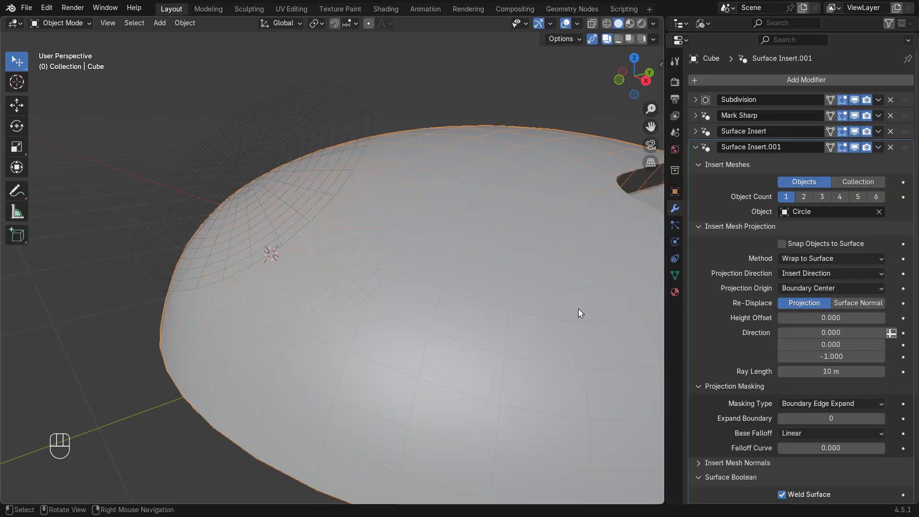
# Set the circle insert to Blend with Surface with Expand Boundary 7 and a smooth-step falloff
pyautogui.click(830, 258)
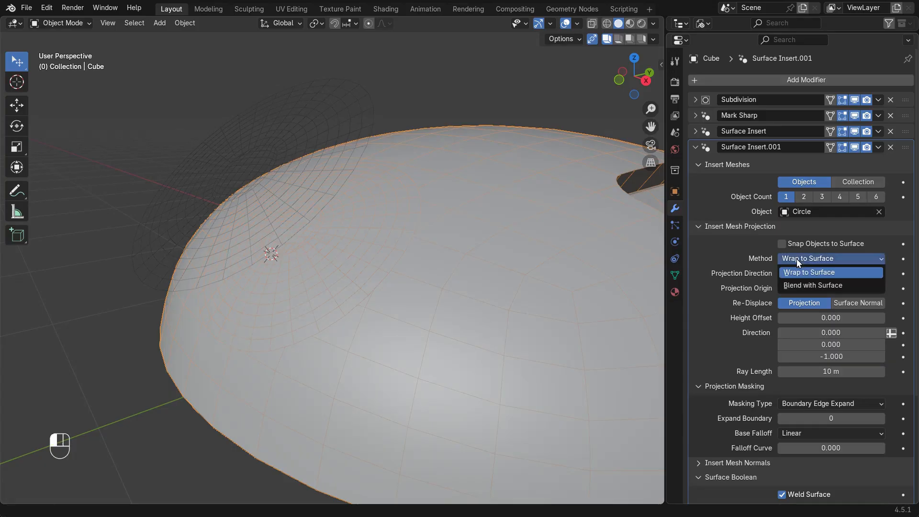
pyautogui.click(812, 285)
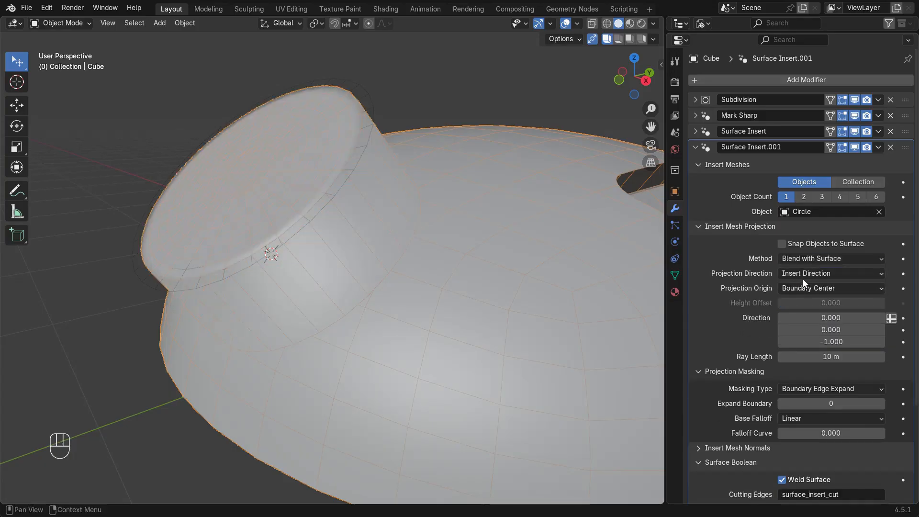
pyautogui.moveTo(736, 357)
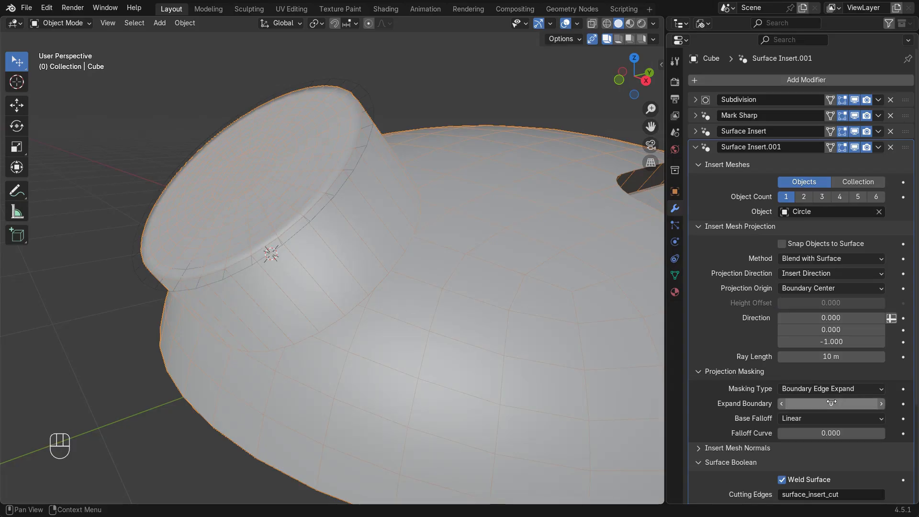
pyautogui.moveTo(850, 402); pyautogui.dragTo(831, 402)
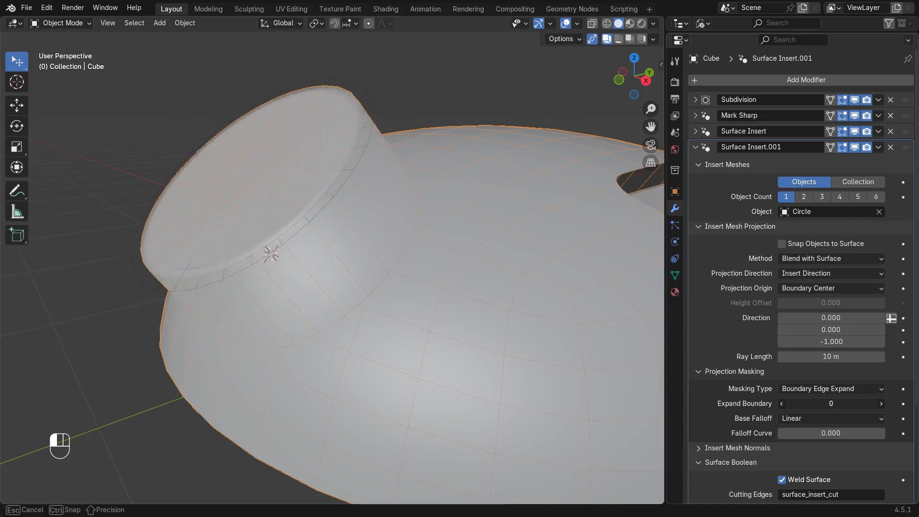
pyautogui.click(880, 403)
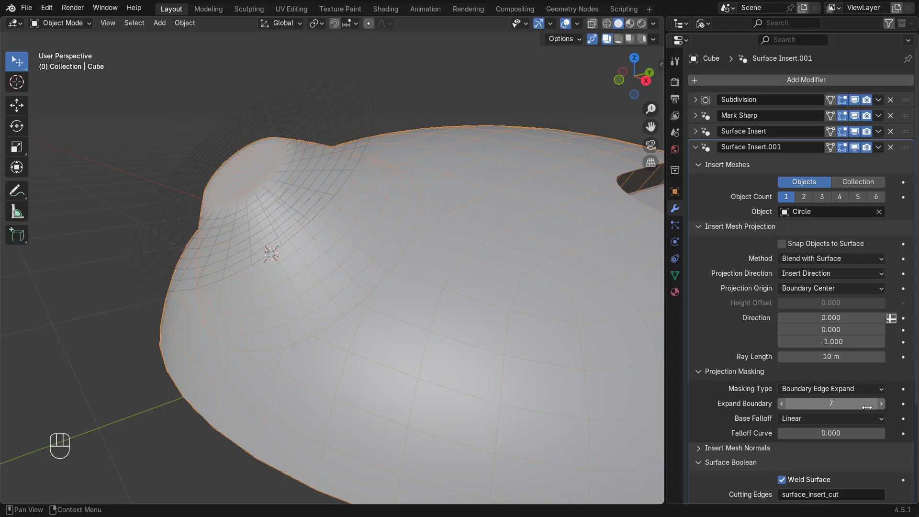
pyautogui.click(829, 418)
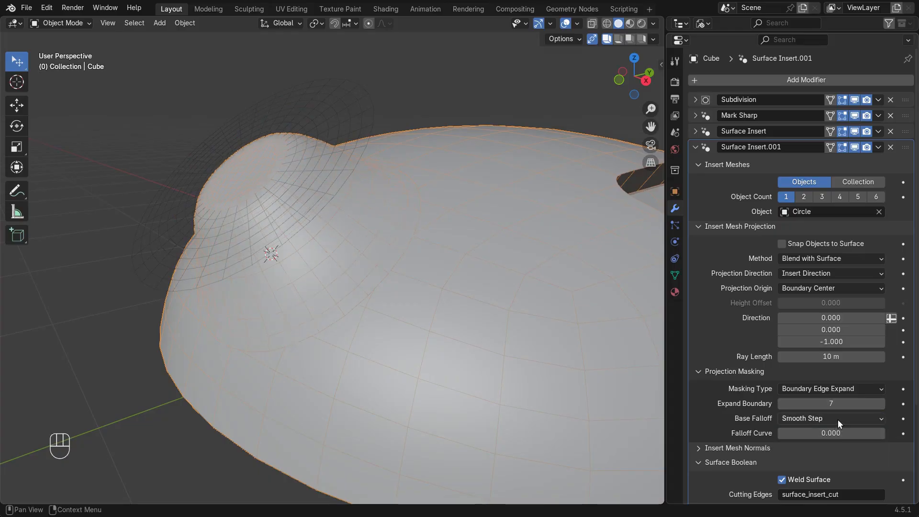
pyautogui.click(830, 418)
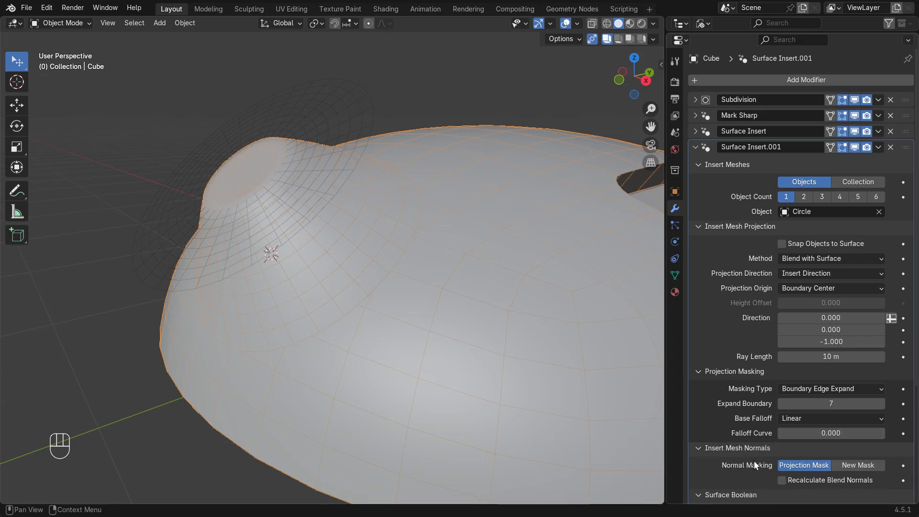
# Recalculate the circle insert's blend normals using a New Mask normal masking type
pyautogui.click(782, 479)
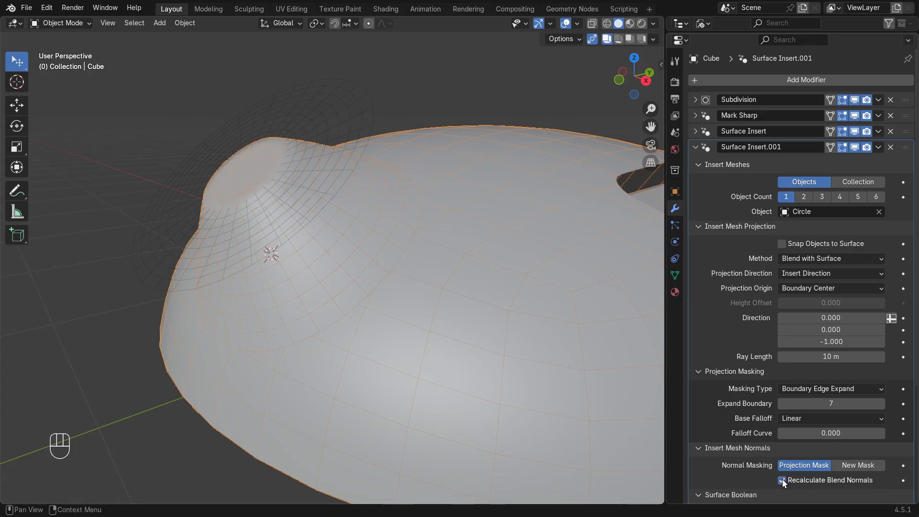
pyautogui.click(858, 465)
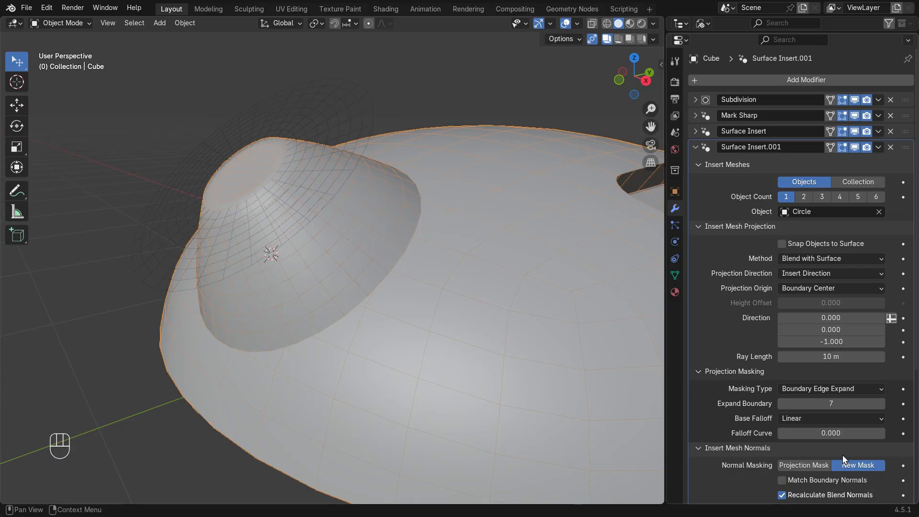
pyautogui.scroll(-3)
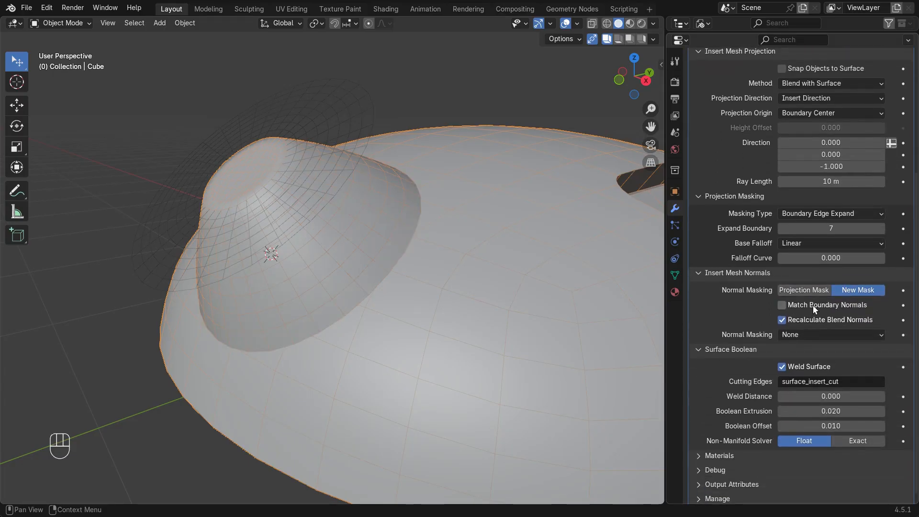
pyautogui.click(829, 334)
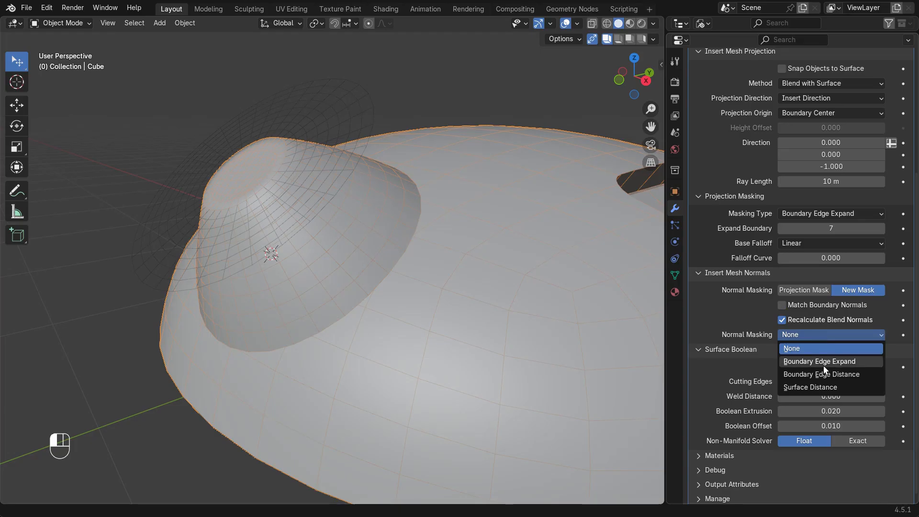
pyautogui.click(820, 360)
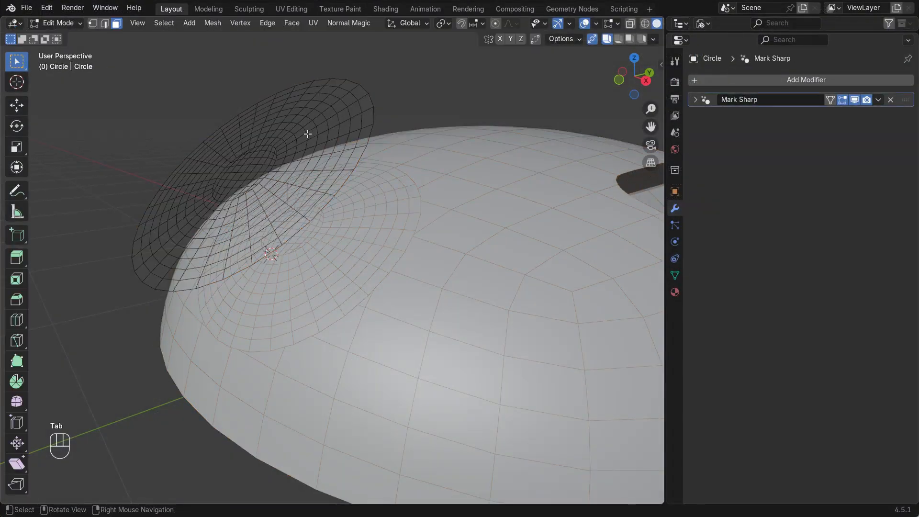
# Assign the circle's outer edge loop to a new 'surface_insert_' cutting-edges vertex group
pyautogui.click(287, 147)
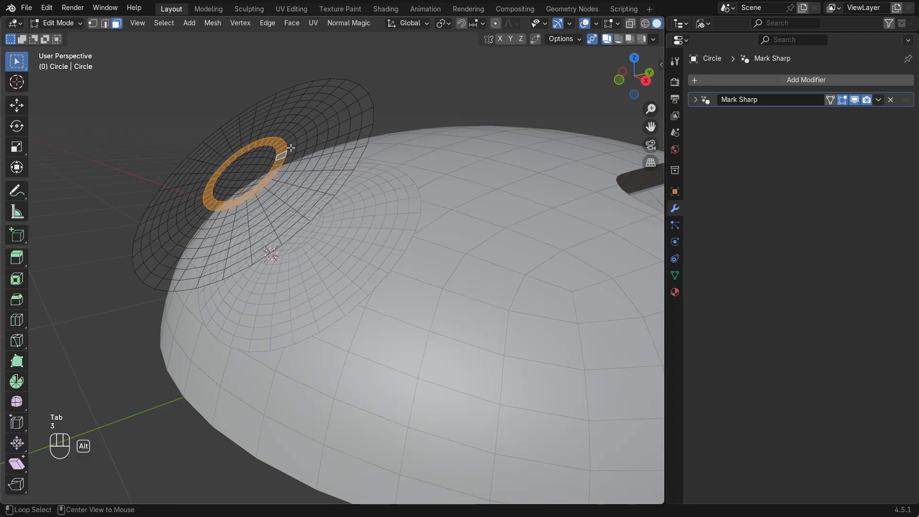
pyautogui.click(299, 138)
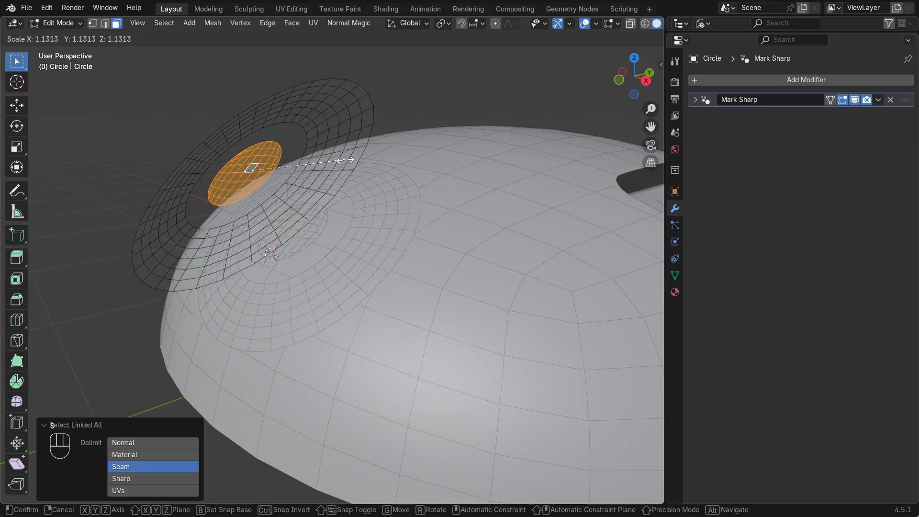
pyautogui.moveTo(348, 160)
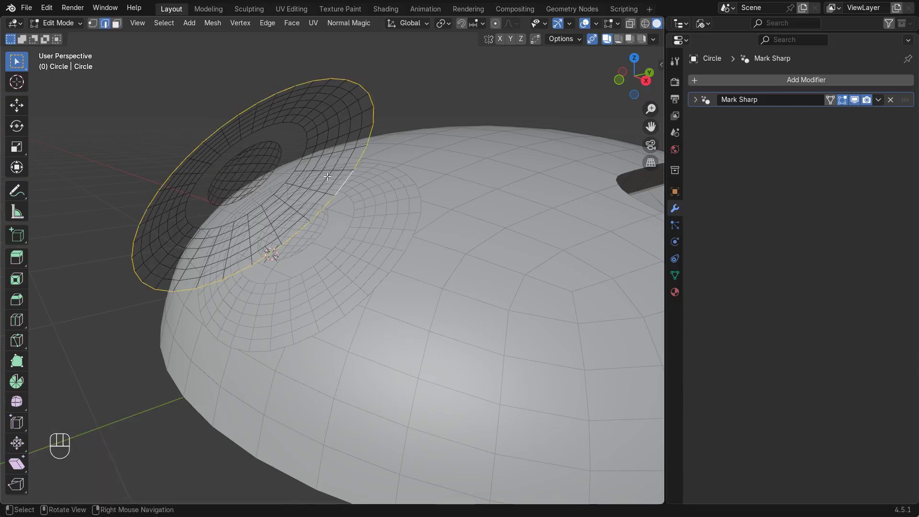
pyautogui.press('ctrl+g')
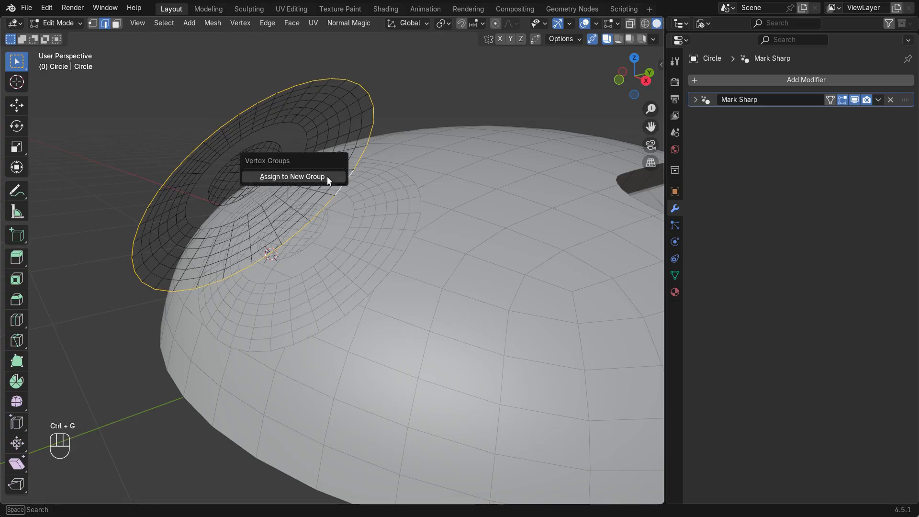
pyautogui.click(292, 176)
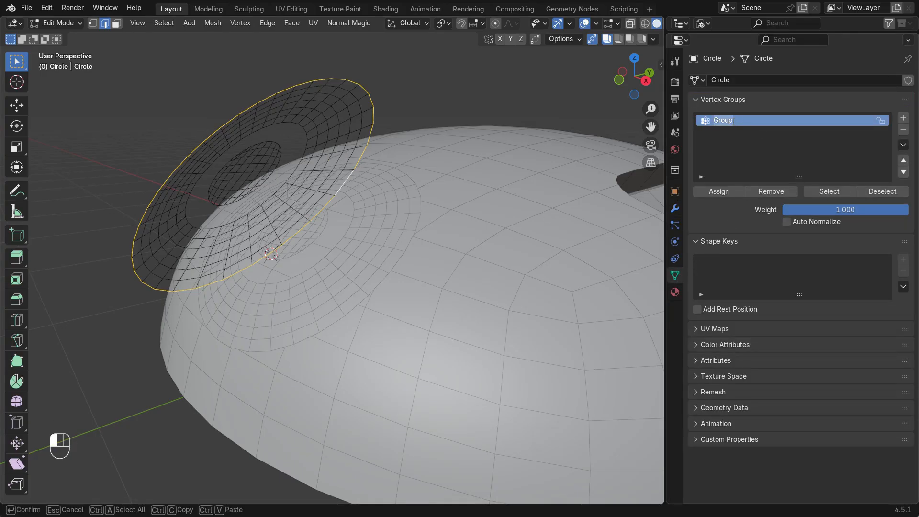
pyautogui.write('surface_insert_')
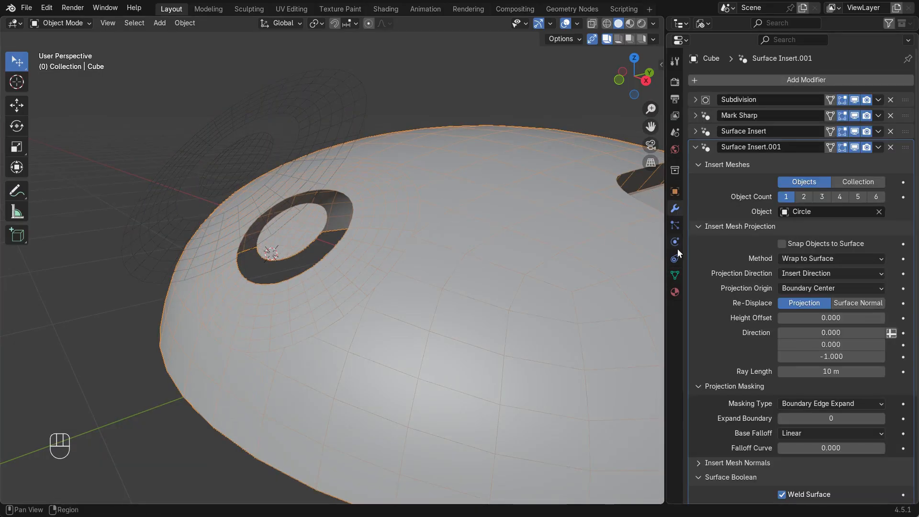
# Add a small Ico Sphere to the ring insert mesh, raised slightly above the ring
pyautogui.scroll(-3)
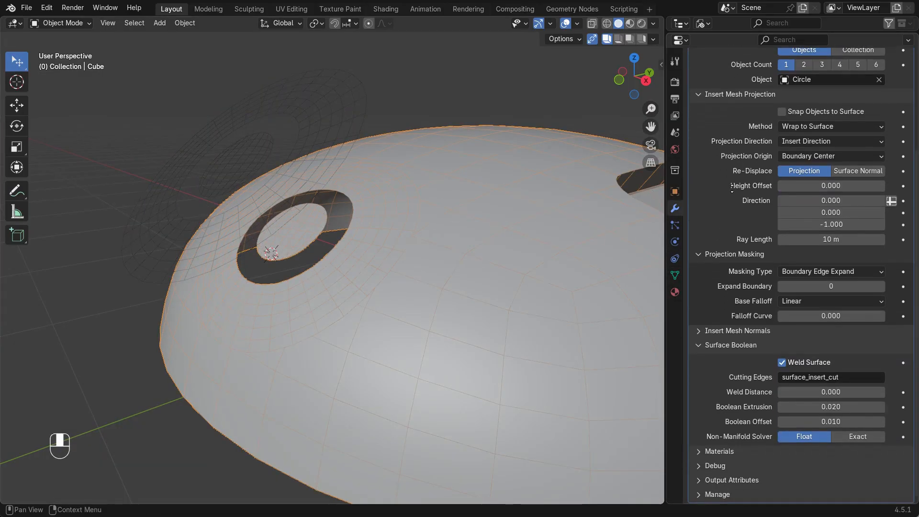
pyautogui.click(829, 377)
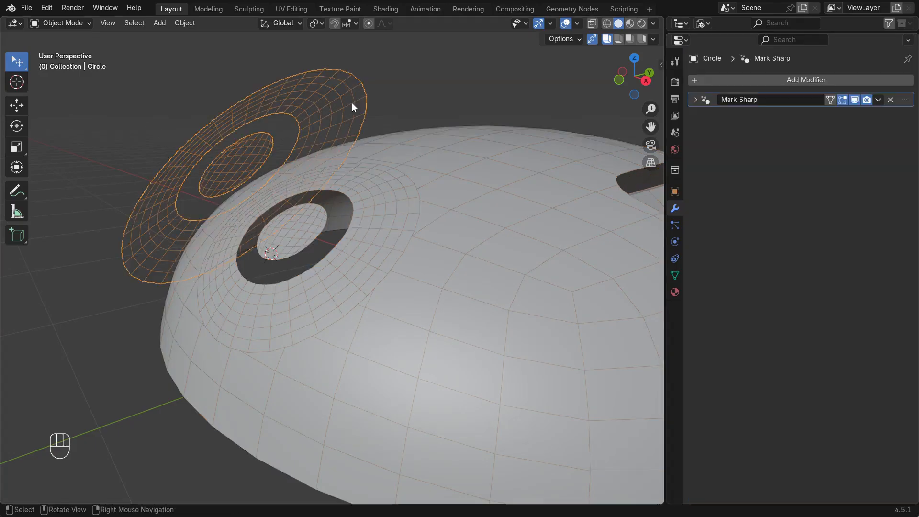
pyautogui.press('shift+s')
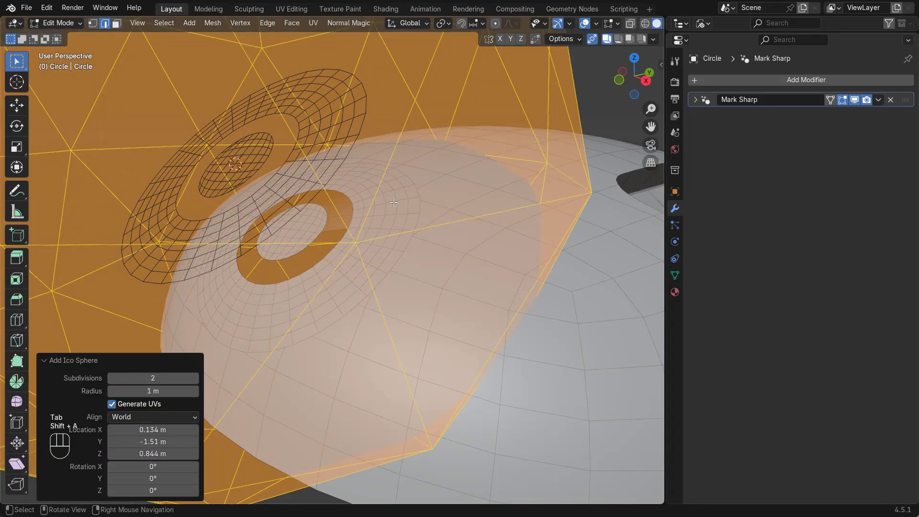
pyautogui.press('s')
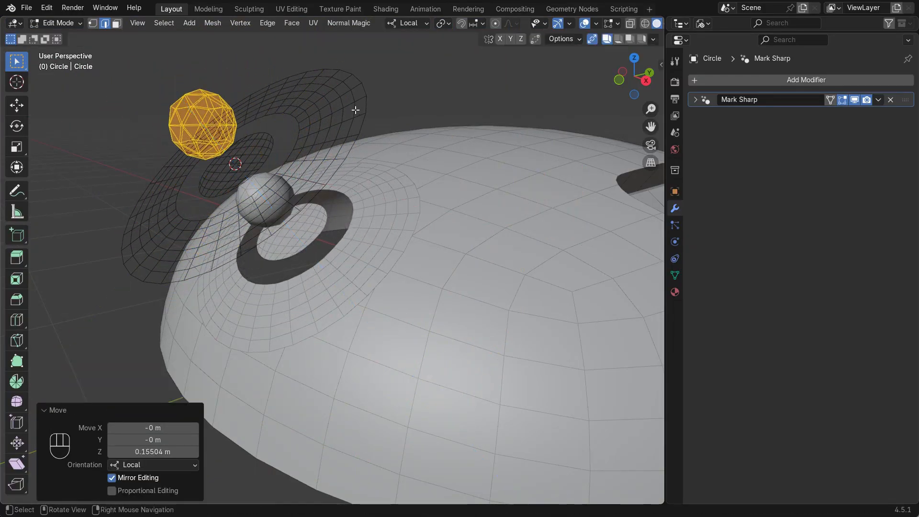
pyautogui.press('Tab')
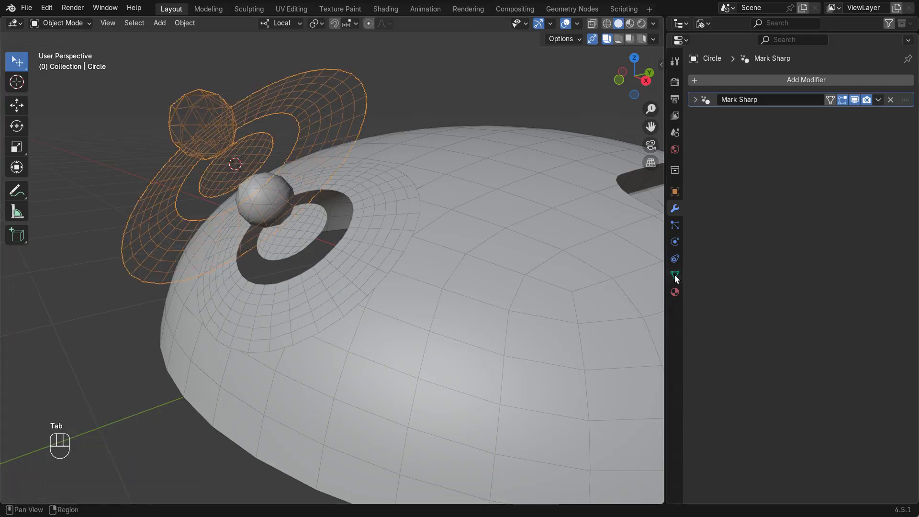
# Move the ring insert across the dome and set Re-Displace to Surface Normal in Surface Insert.001
pyautogui.click(674, 275)
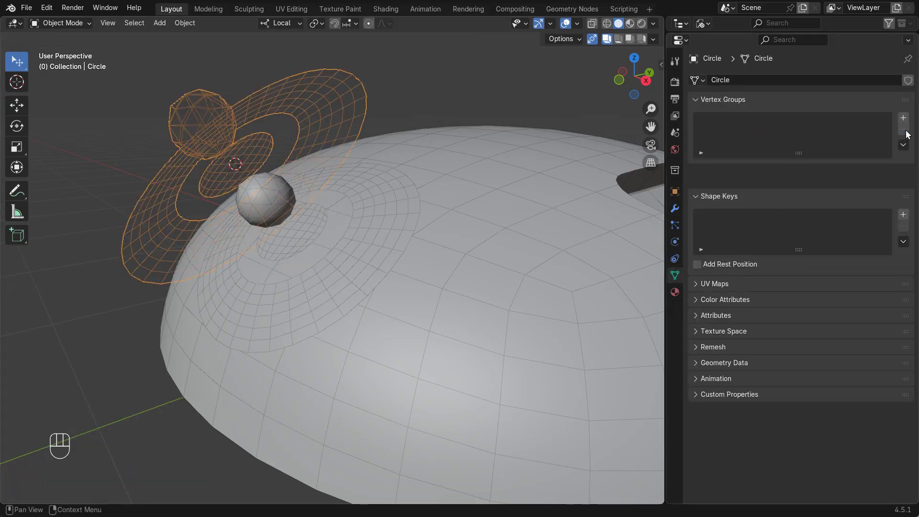
pyautogui.press('g')
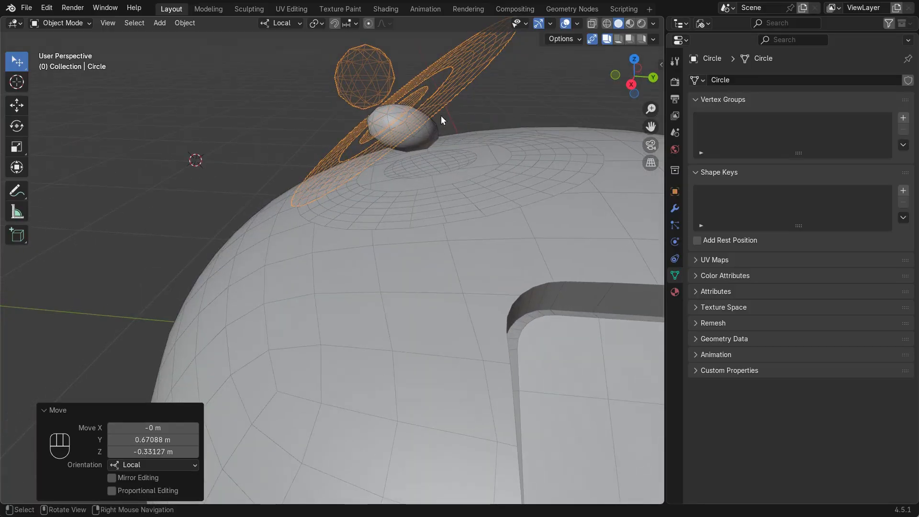
pyautogui.moveTo(662, 220)
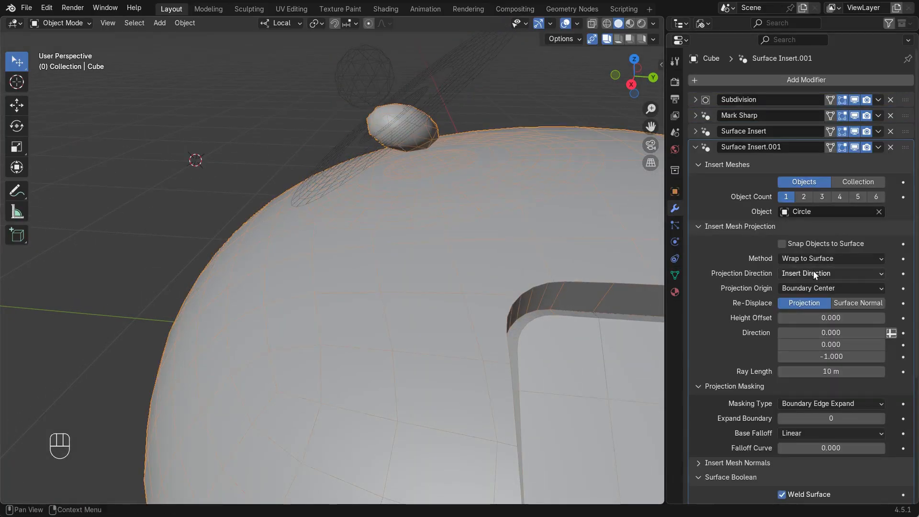
pyautogui.click(857, 303)
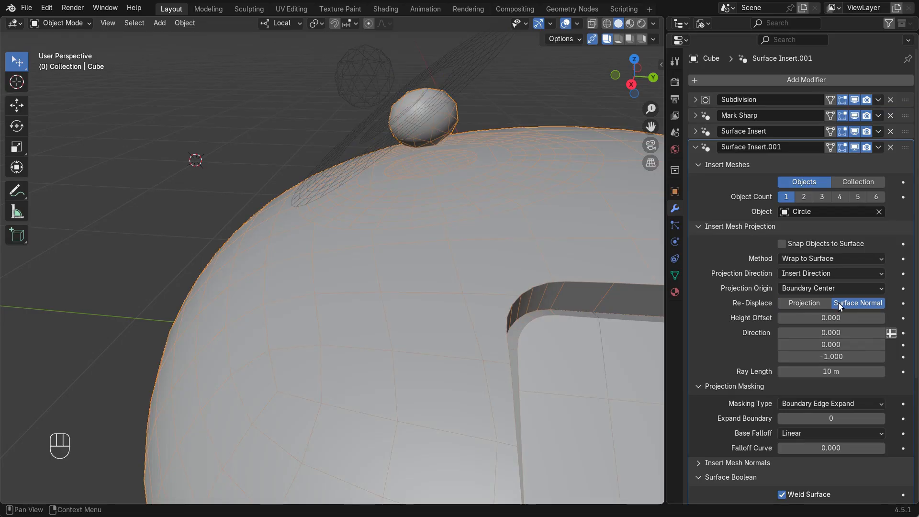
pyautogui.click(803, 304)
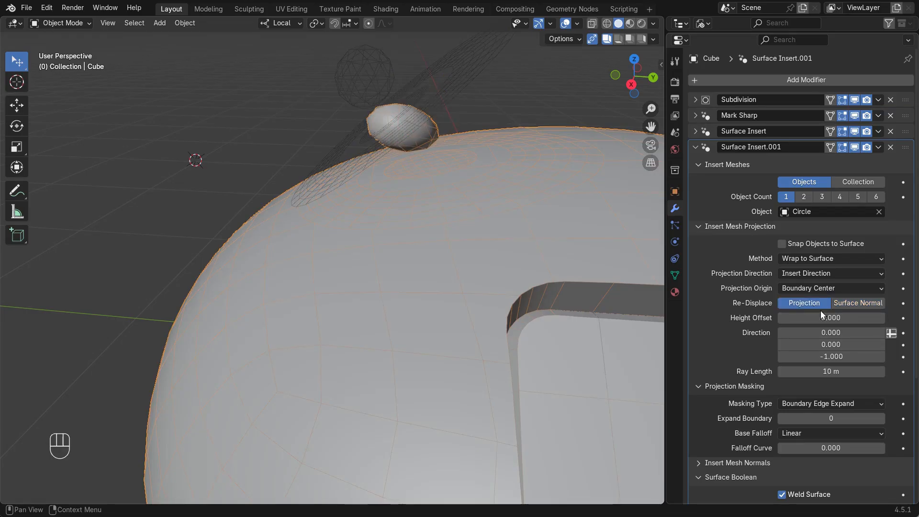
pyautogui.click(858, 303)
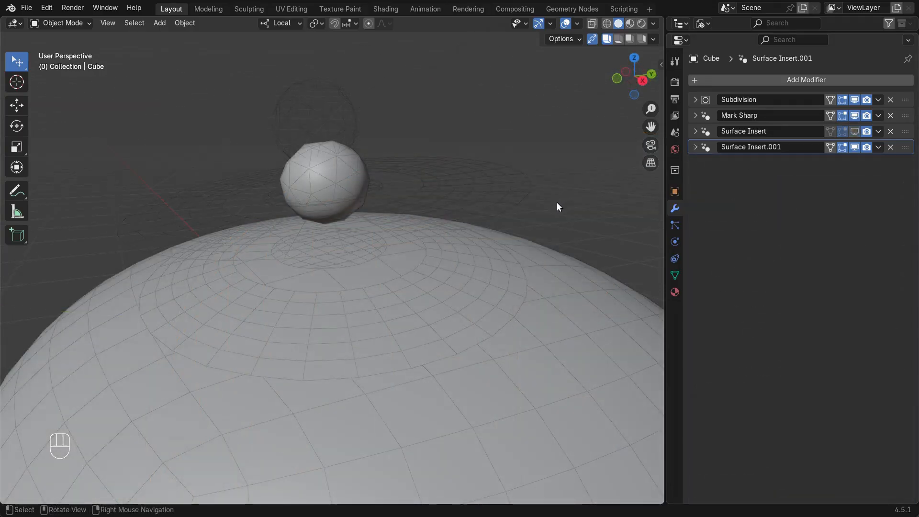
pyautogui.moveTo(546, 276)
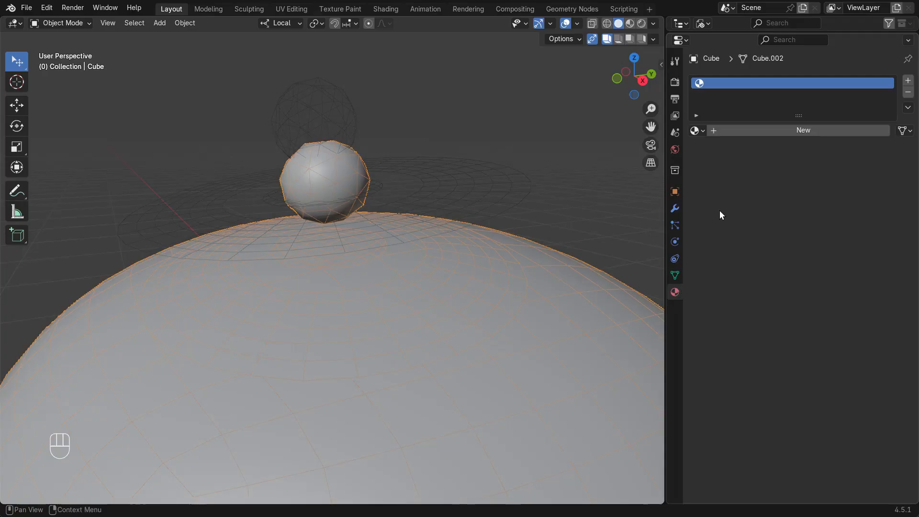
# Give the dome the UV Grid A material, preview it, and lower both ring face loops along local Z
pyautogui.click(802, 129)
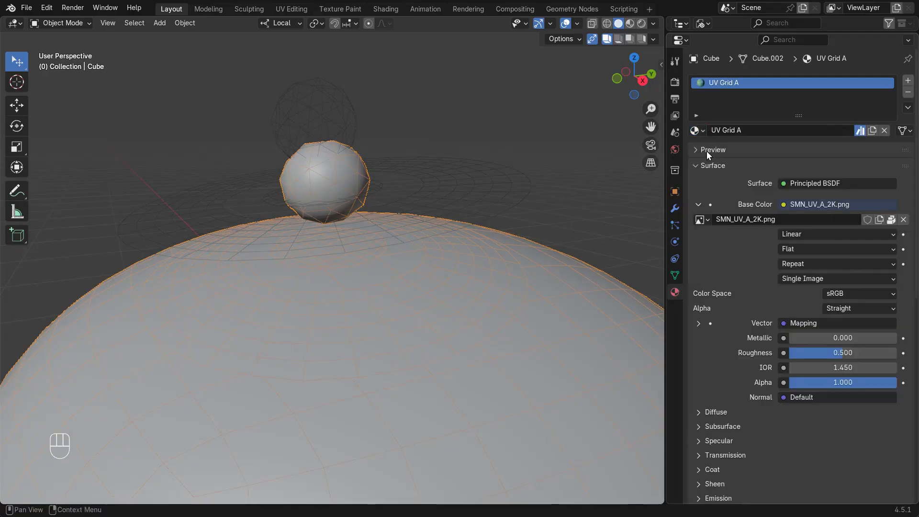
pyautogui.click(631, 23)
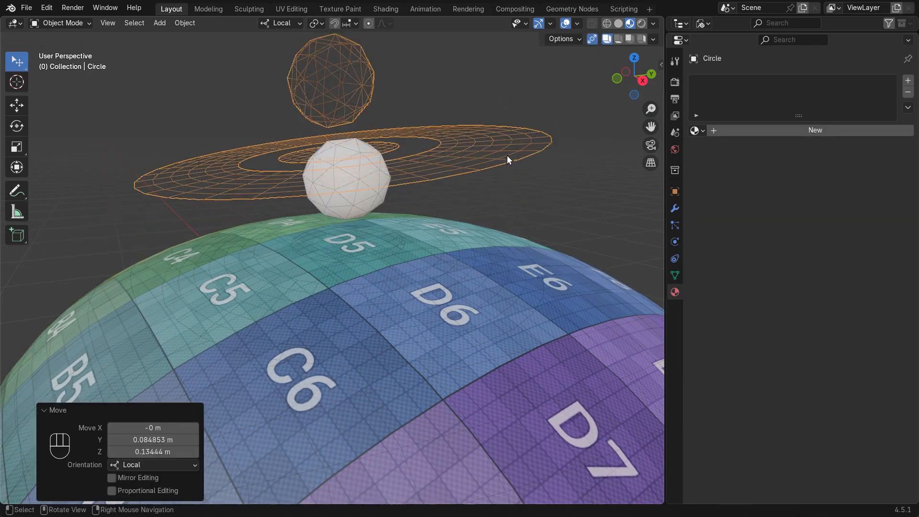
pyautogui.press('Tab')
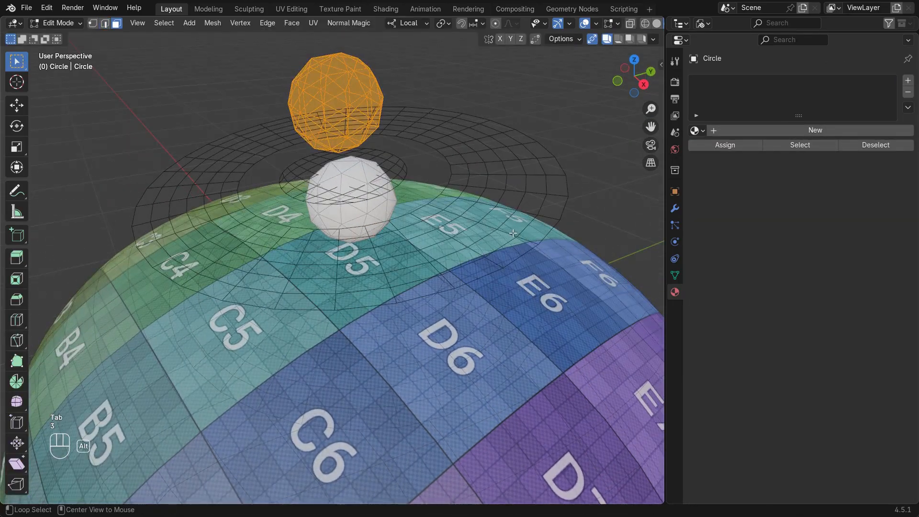
pyautogui.click(469, 220)
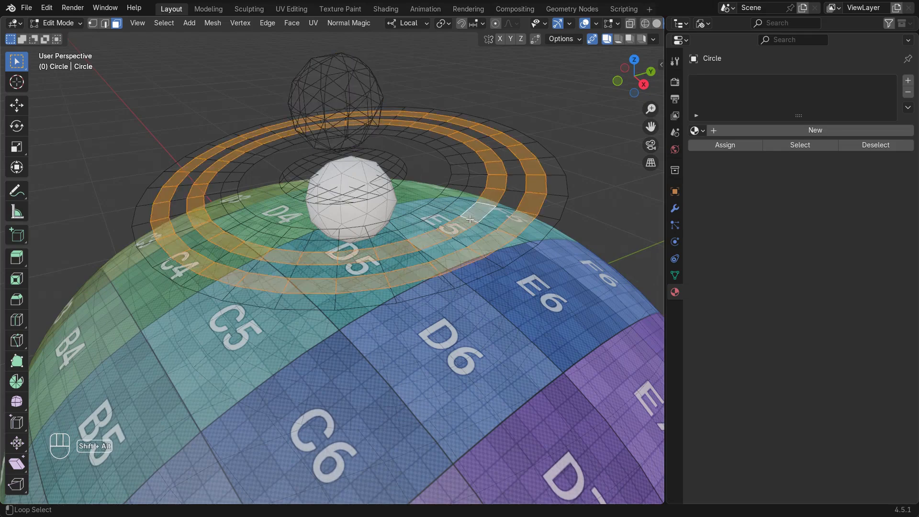
pyautogui.press('g')
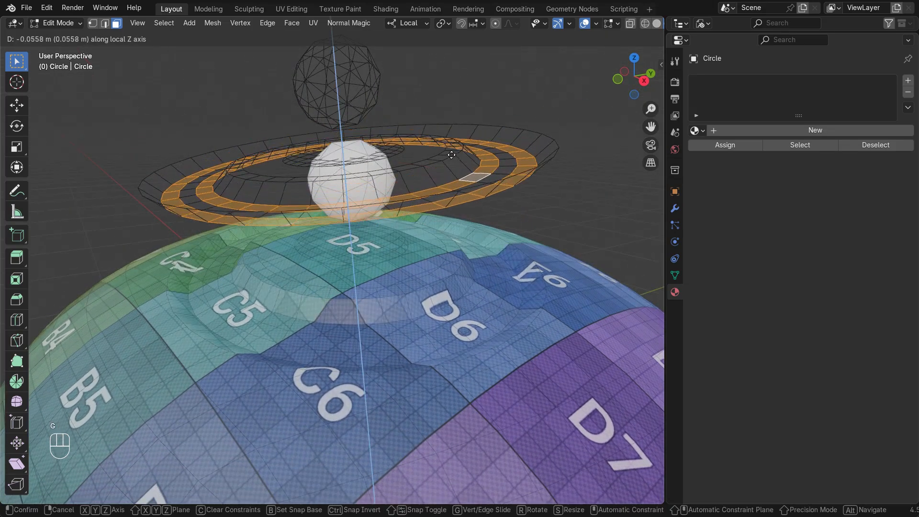
pyautogui.click(450, 155)
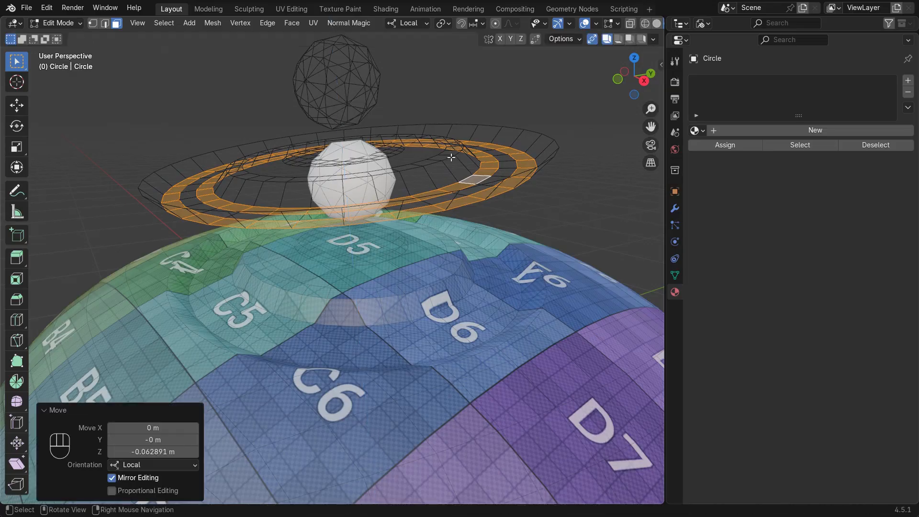
pyautogui.press('Tab')
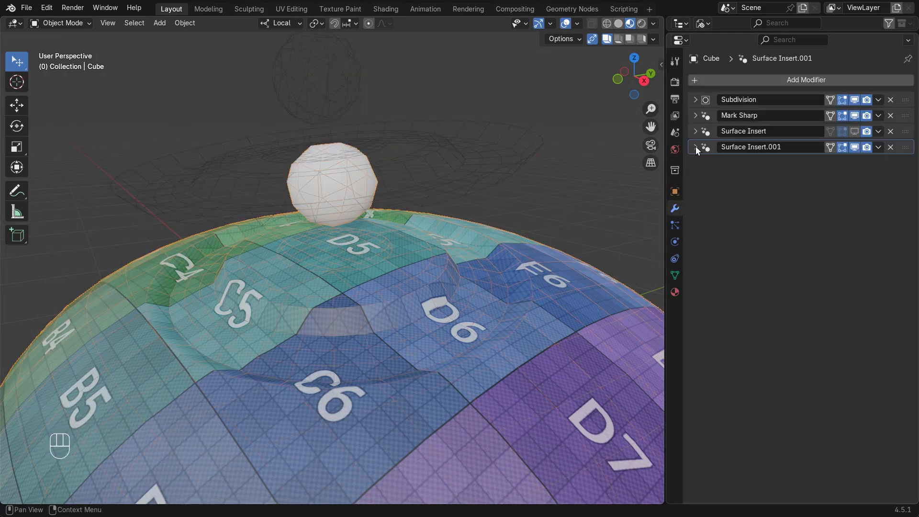
# Adjust the second Surface Insert's material transfer: toggle UV transfer and choose the surface material option
pyautogui.click(695, 146)
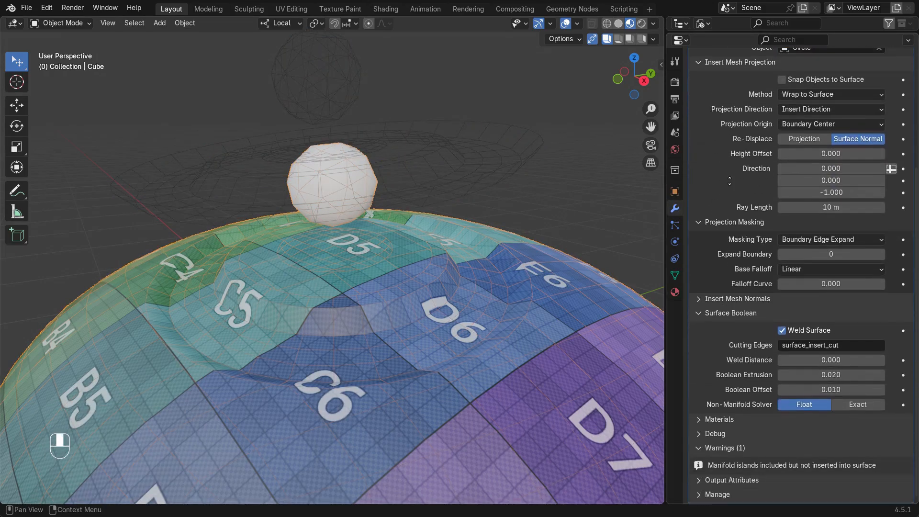
pyautogui.click(716, 419)
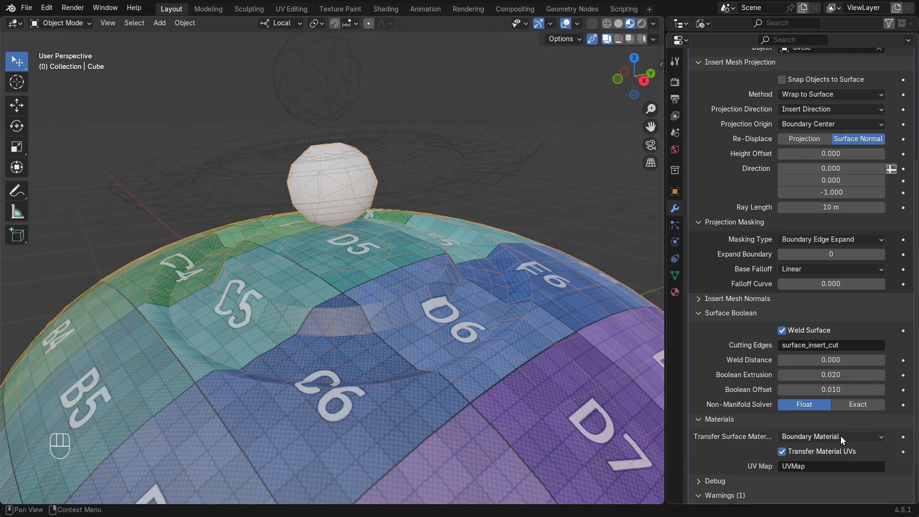
pyautogui.click(782, 451)
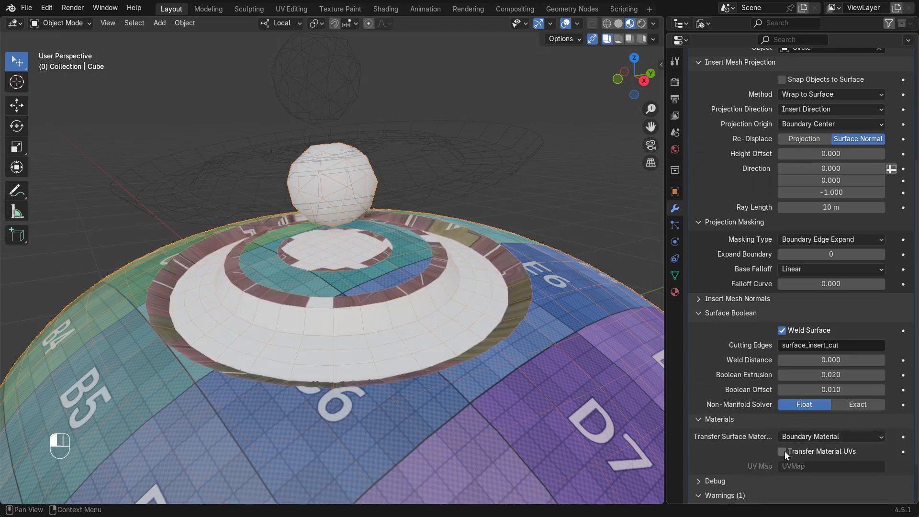
pyautogui.click(781, 452)
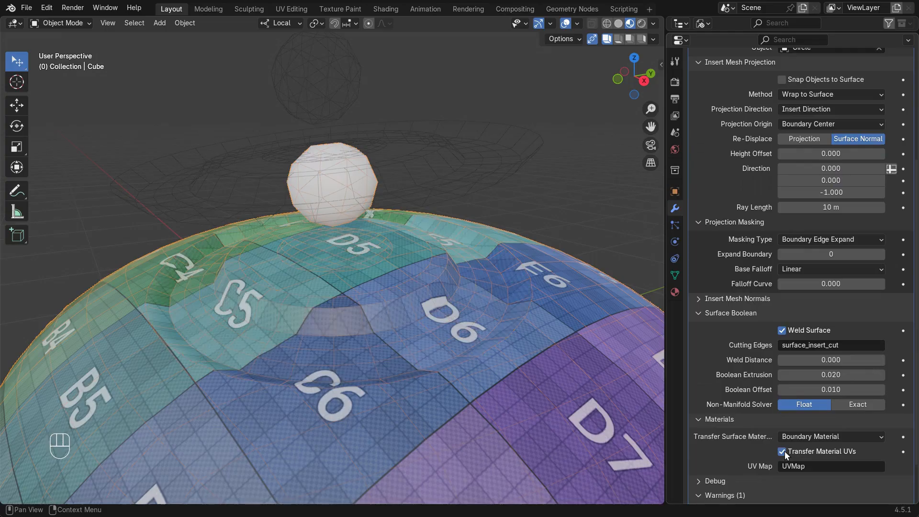
pyautogui.click(828, 436)
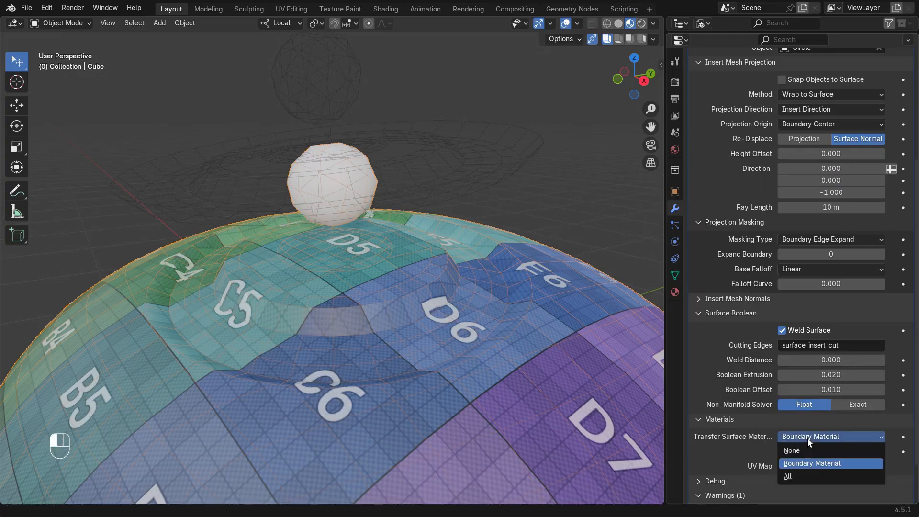
pyautogui.click(791, 449)
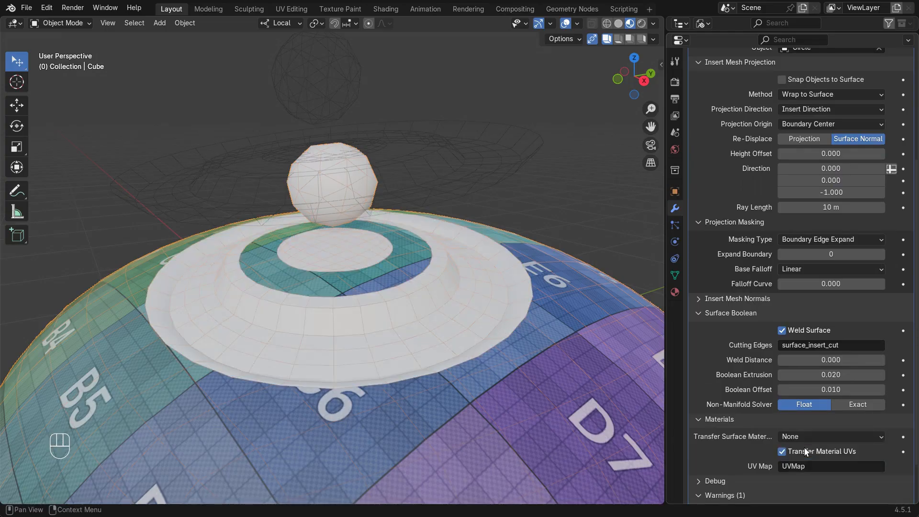
pyautogui.click(827, 436)
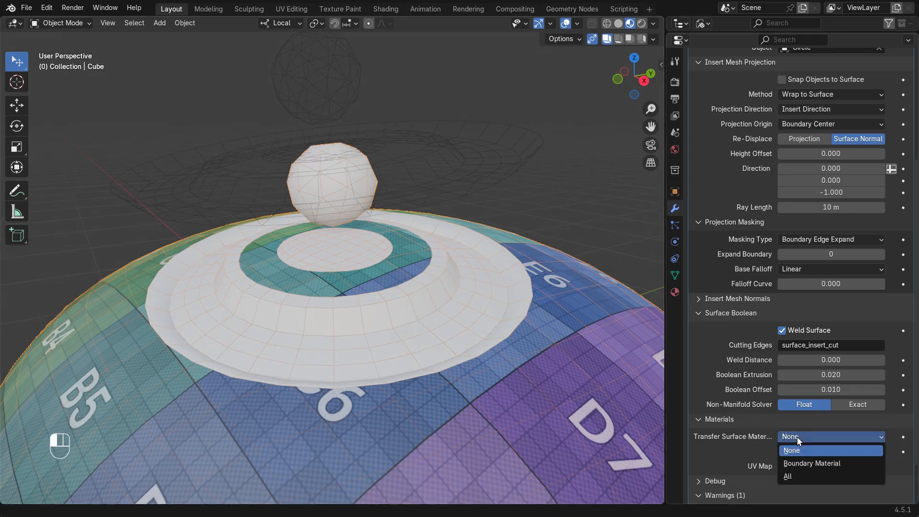
pyautogui.click(812, 463)
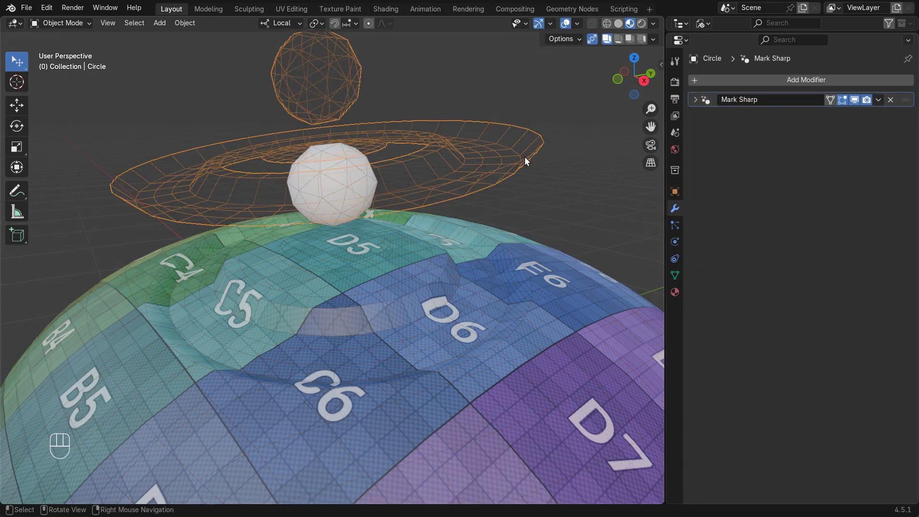
# Assign the new material slot to the ring faces and review the surface material transfer options
pyautogui.press('Tab')
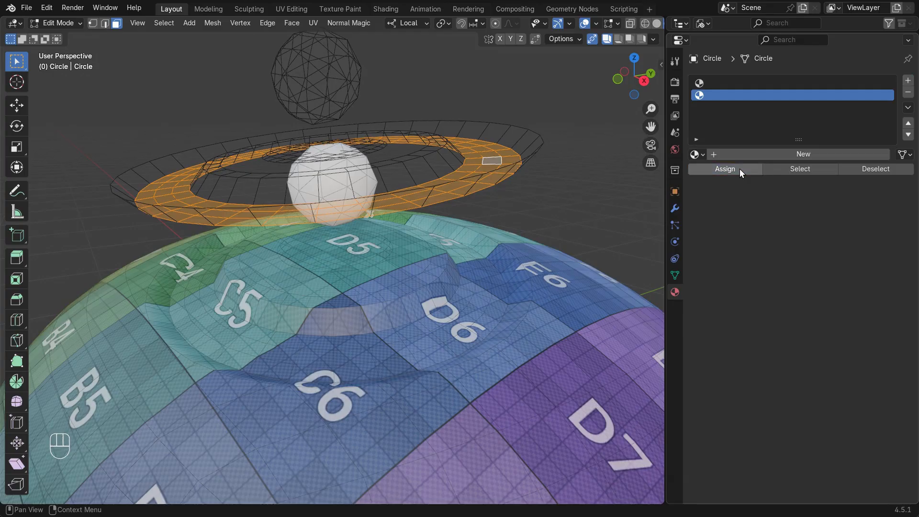
pyautogui.click(801, 153)
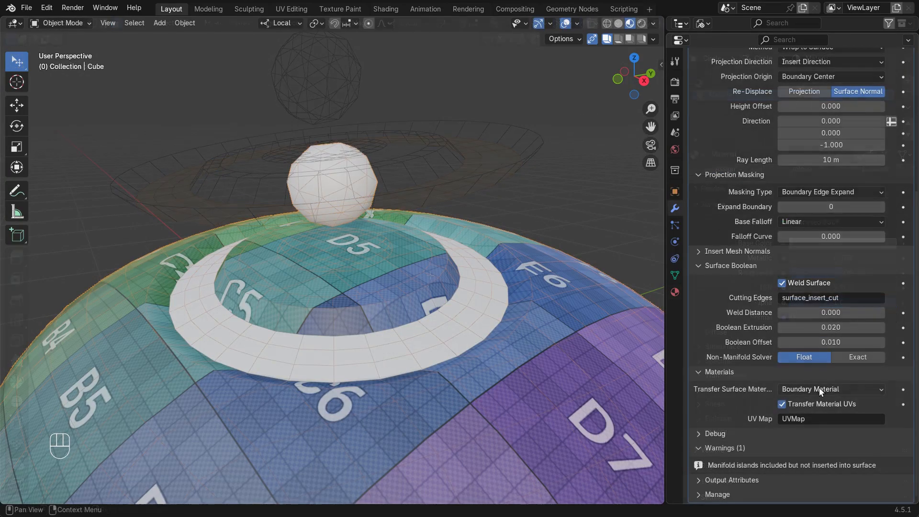
pyautogui.click(830, 389)
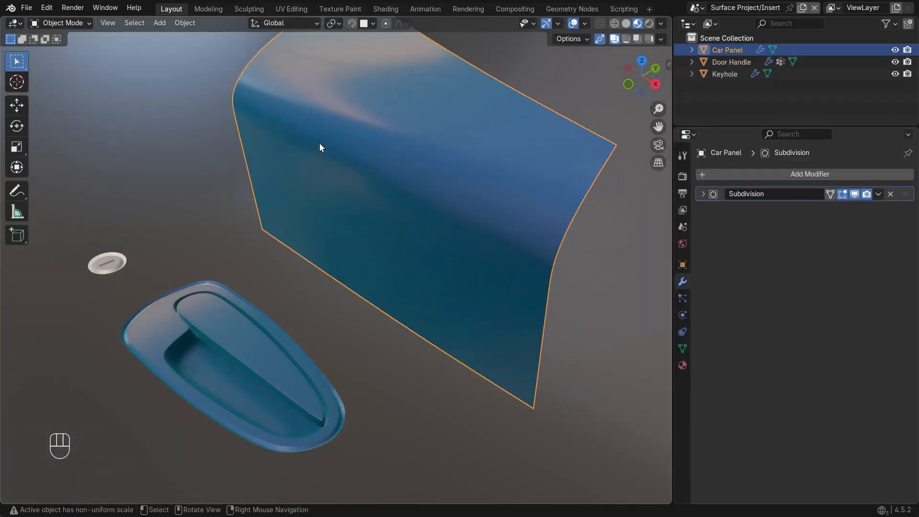
# Add a Surface Insert modifier to the door handle referencing Keyhole with Normal Masking set to New Mask
pyautogui.click(106, 262)
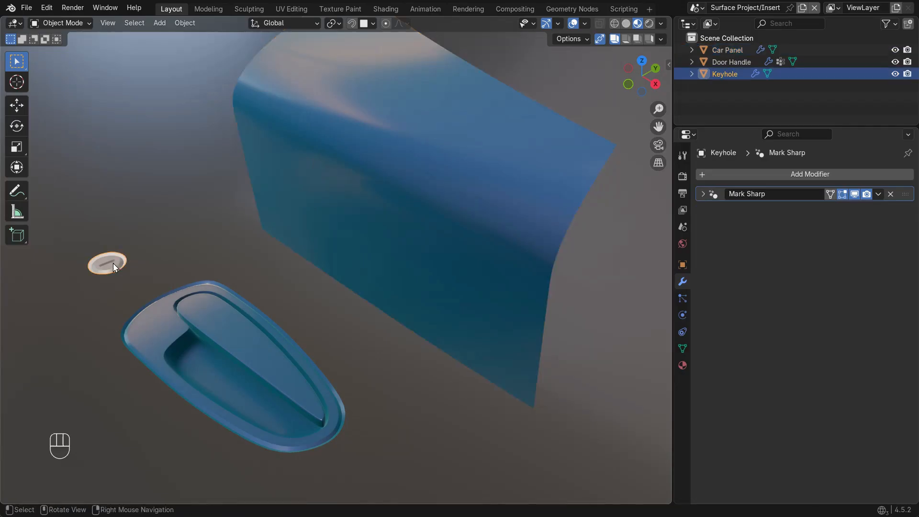
pyautogui.click(161, 334)
pyautogui.write('suin')
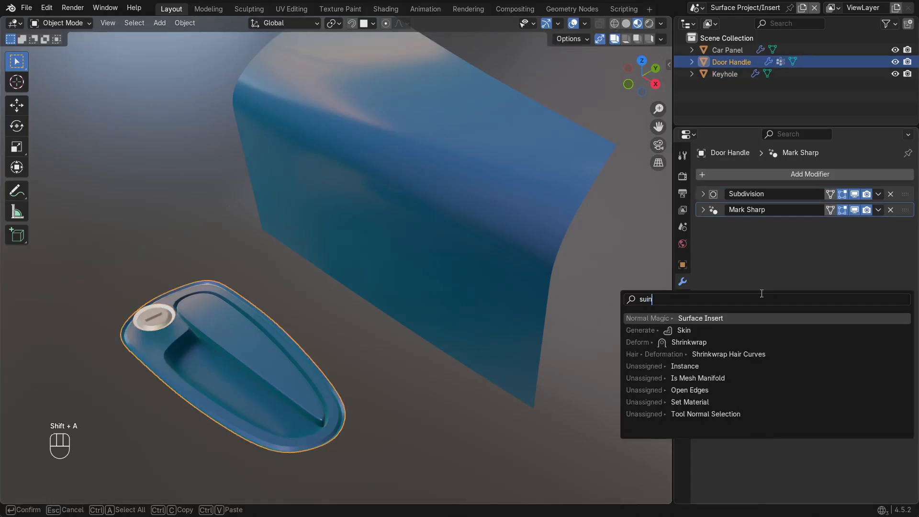
pyautogui.click(700, 318)
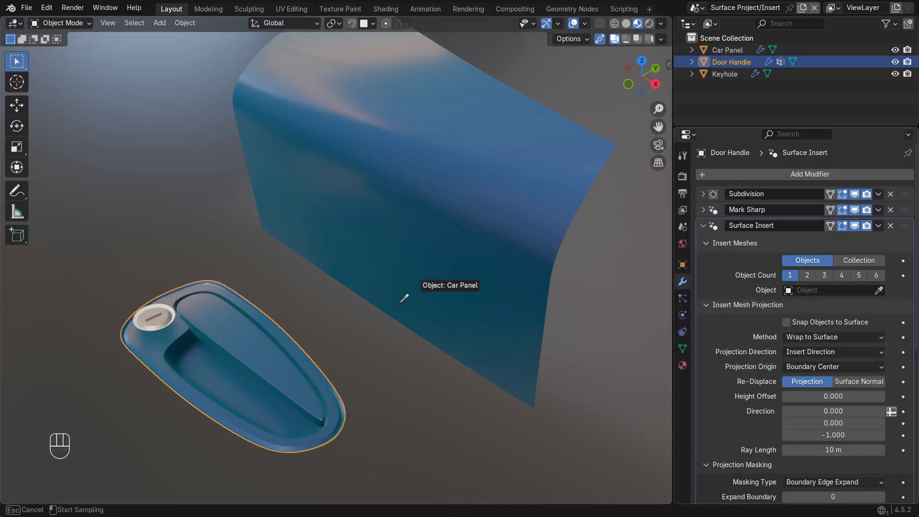
pyautogui.click(725, 74)
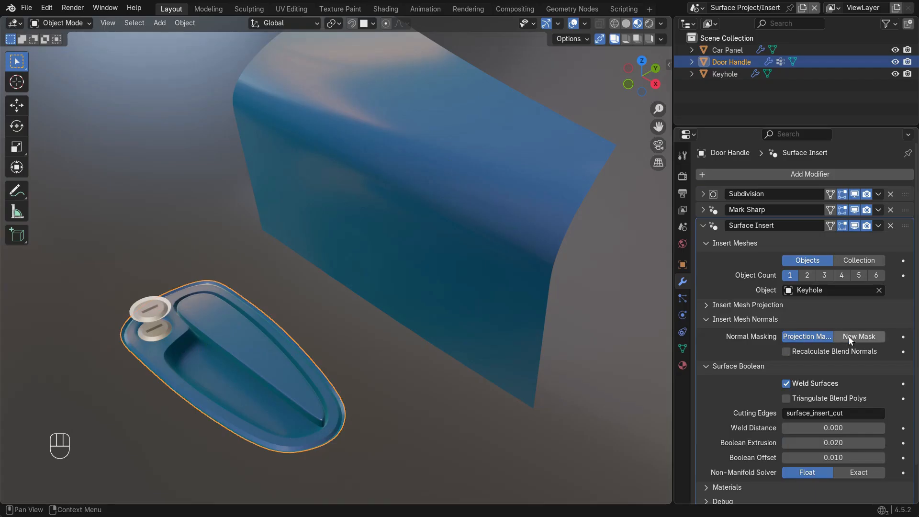
pyautogui.click(860, 336)
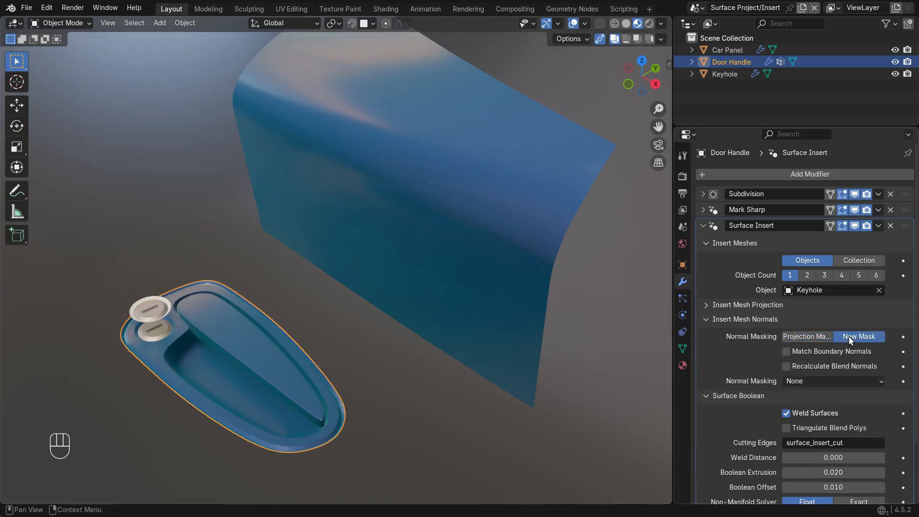
# Move the door handle and confirm the keyhole follows along with it
pyautogui.click(345, 373)
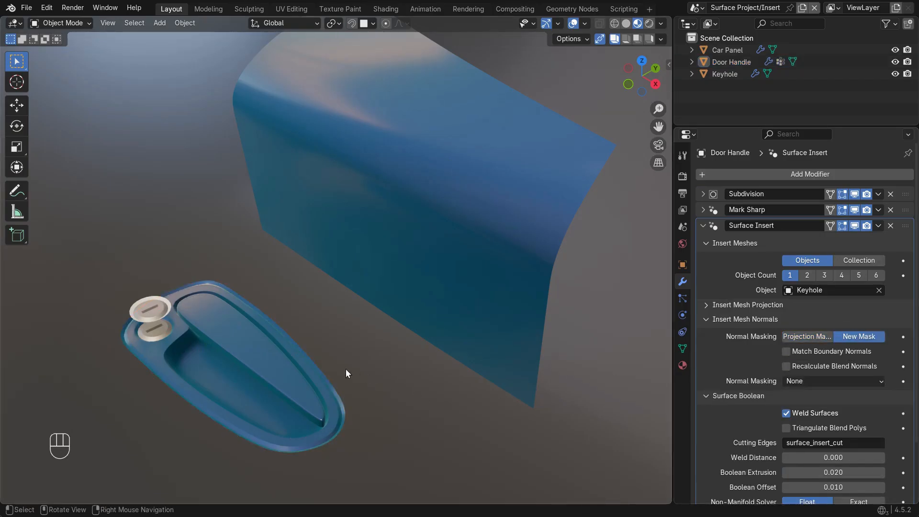
pyautogui.moveTo(345, 373); pyautogui.dragTo(359, 407)
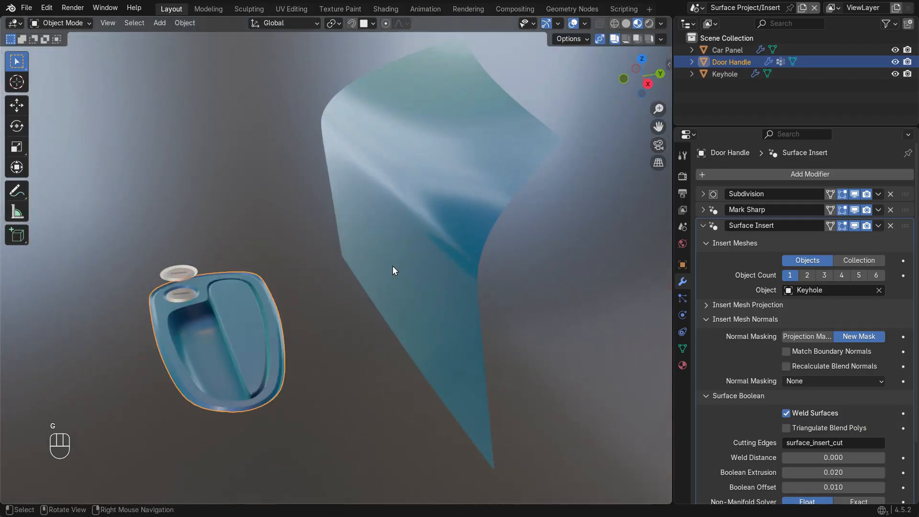
pyautogui.click(724, 74)
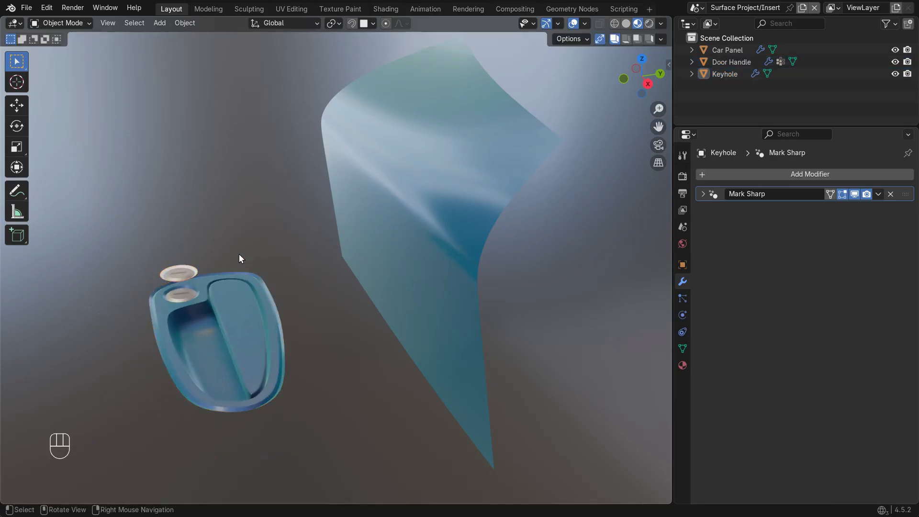
# Add a plane with an Instance Object modifier targeting Door Handle, rotate it, then discard it
pyautogui.press('shift+a')
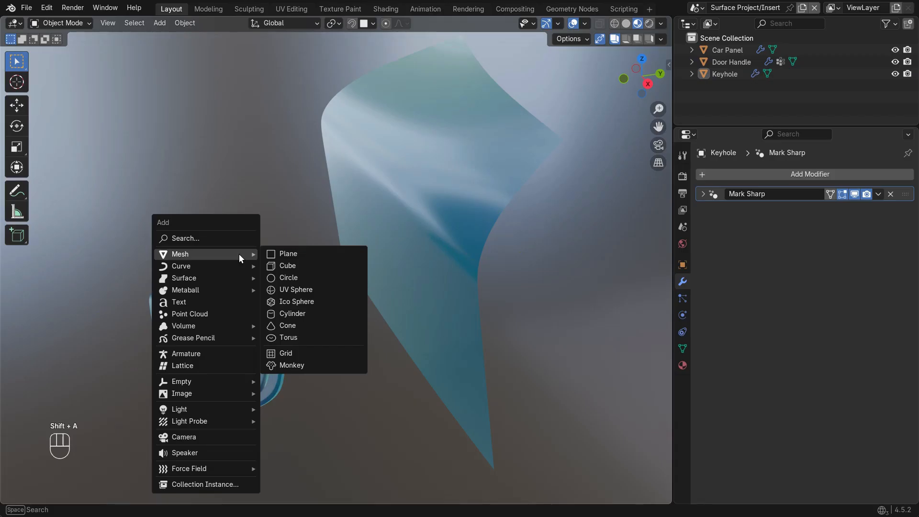
pyautogui.click(288, 253)
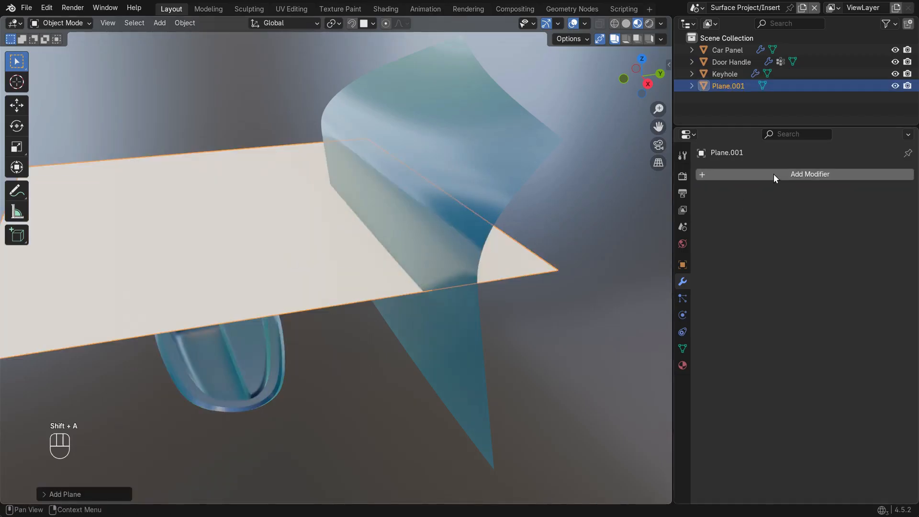
pyautogui.click(810, 174)
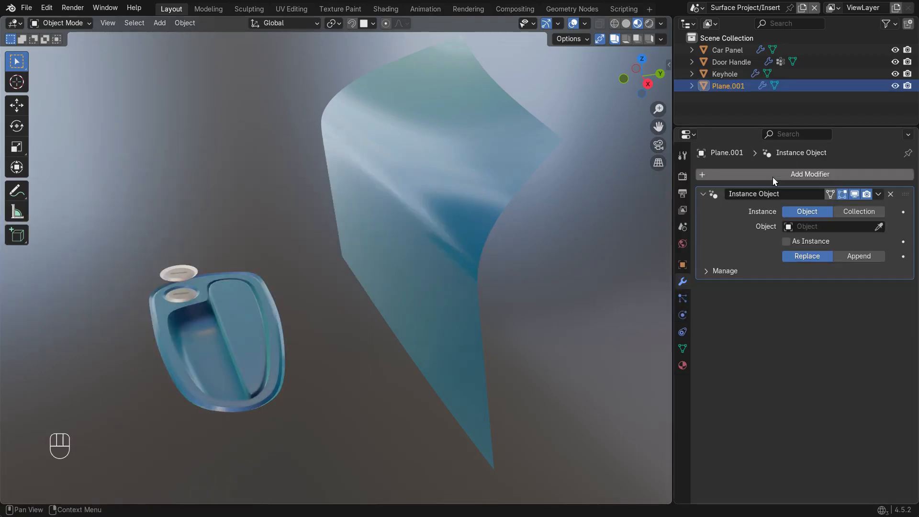
pyautogui.click(826, 226)
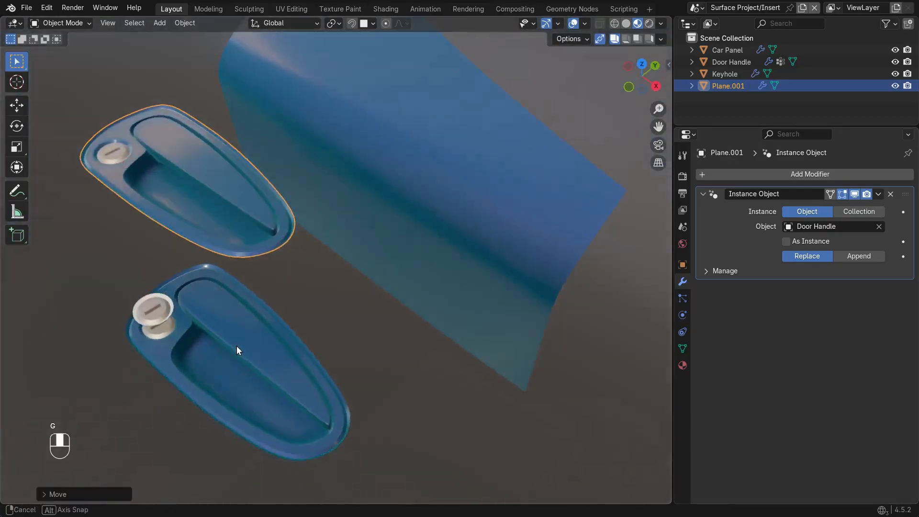
pyautogui.press('r')
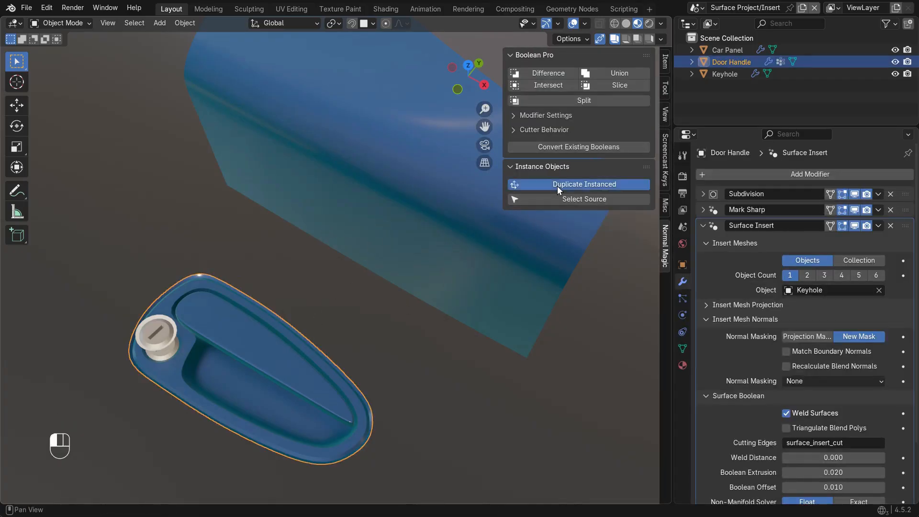
# Create the instanced duplicate Door Handle_inst and move it into position
pyautogui.click(583, 183)
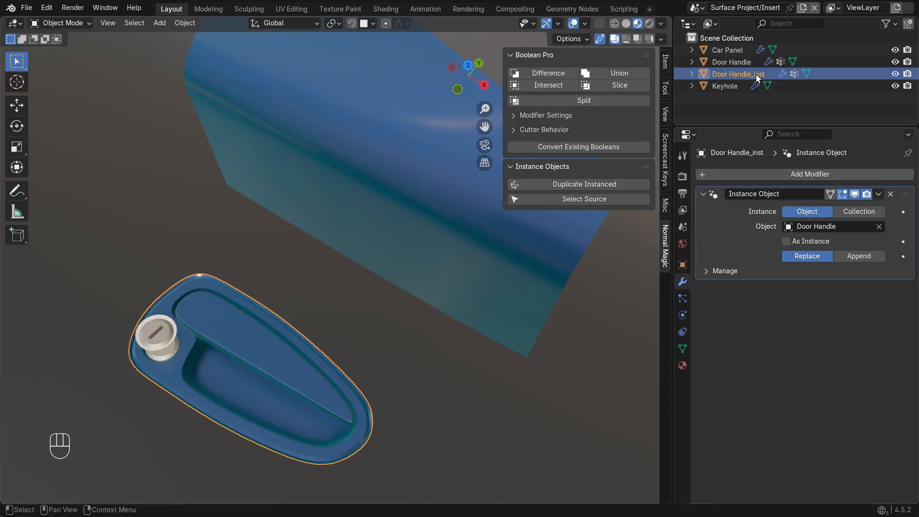
pyautogui.press('g')
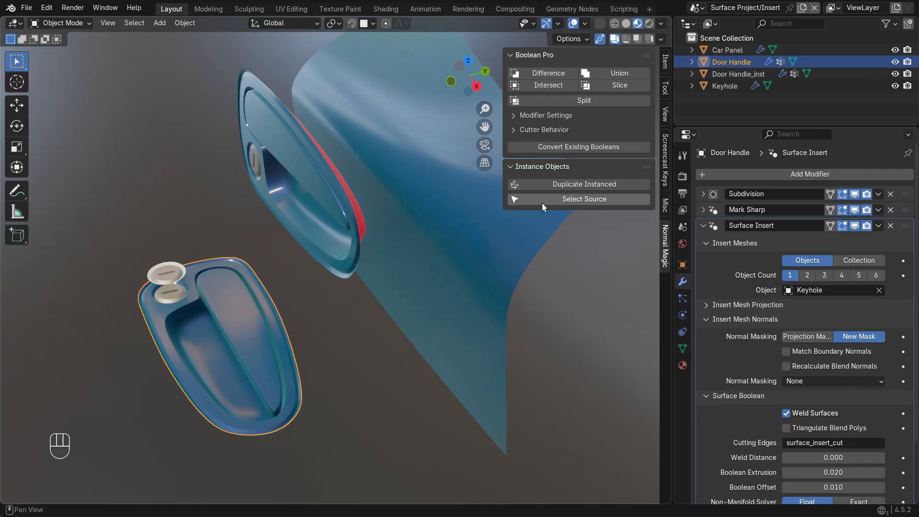
pyautogui.click(739, 73)
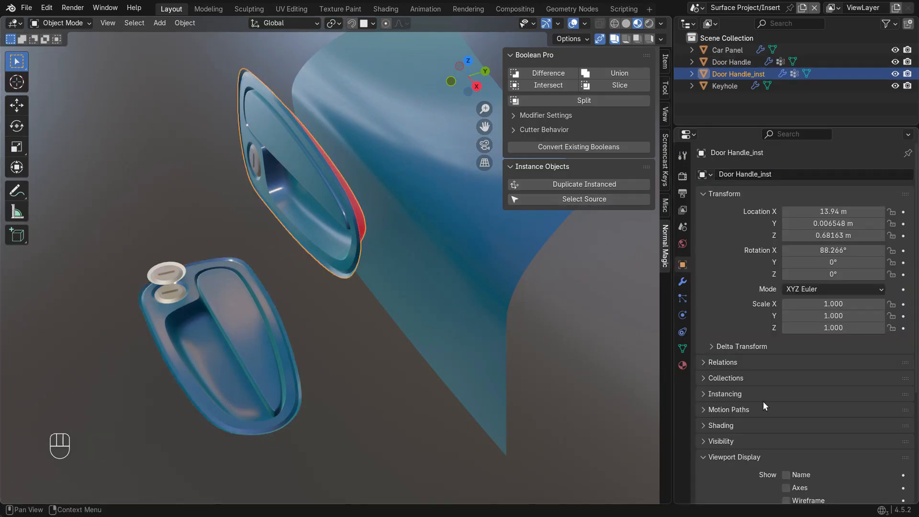
# Add a Surface Insert modifier to the car panel referencing Door Handle_inst and place the copy on it
pyautogui.click(727, 50)
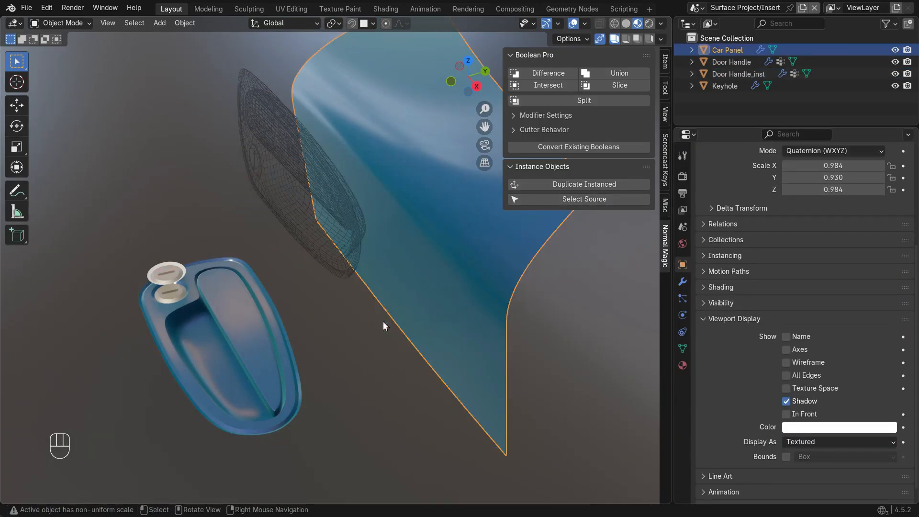
pyautogui.click(809, 174)
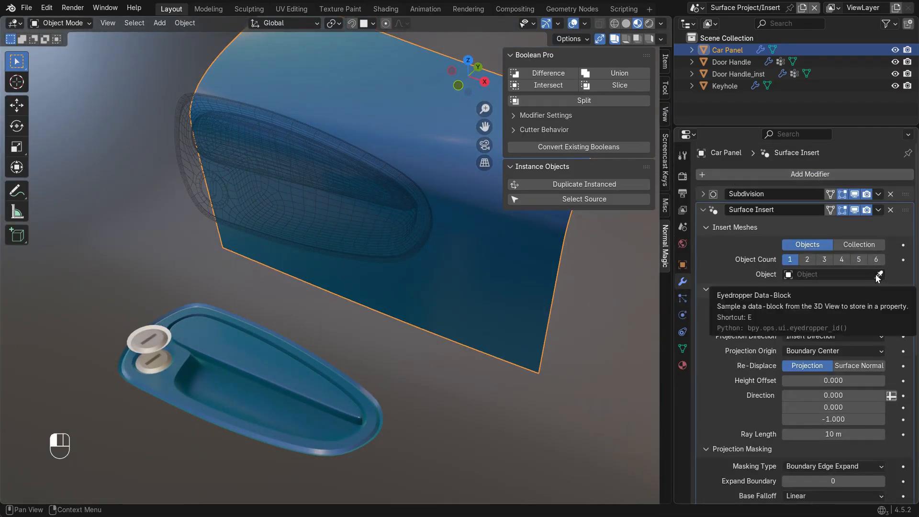
pyautogui.click(359, 195)
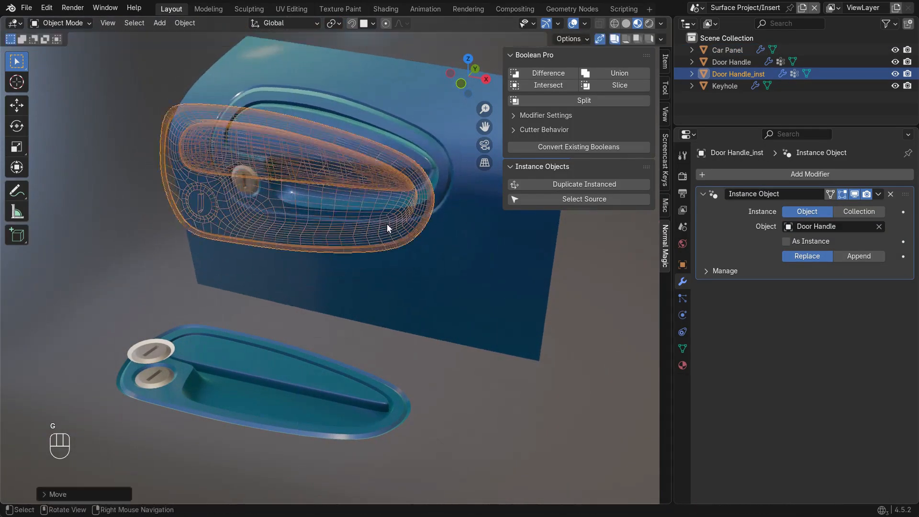
pyautogui.click(731, 61)
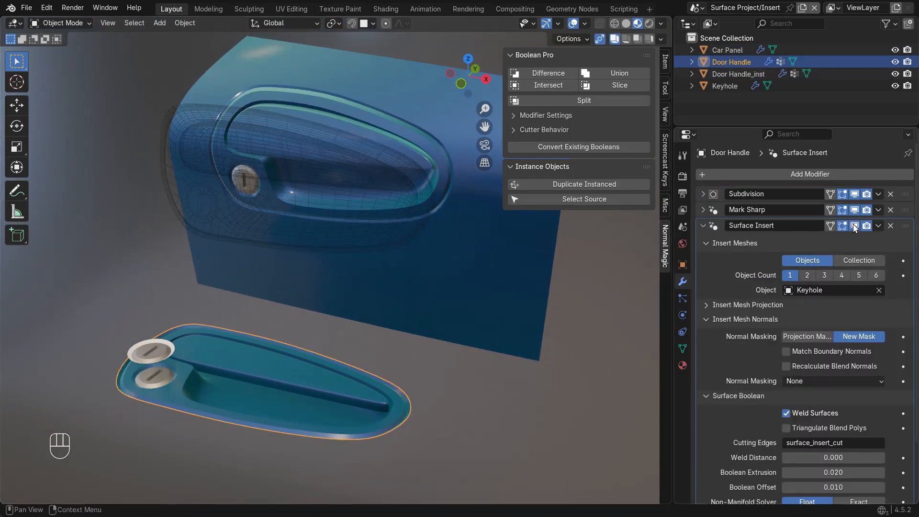